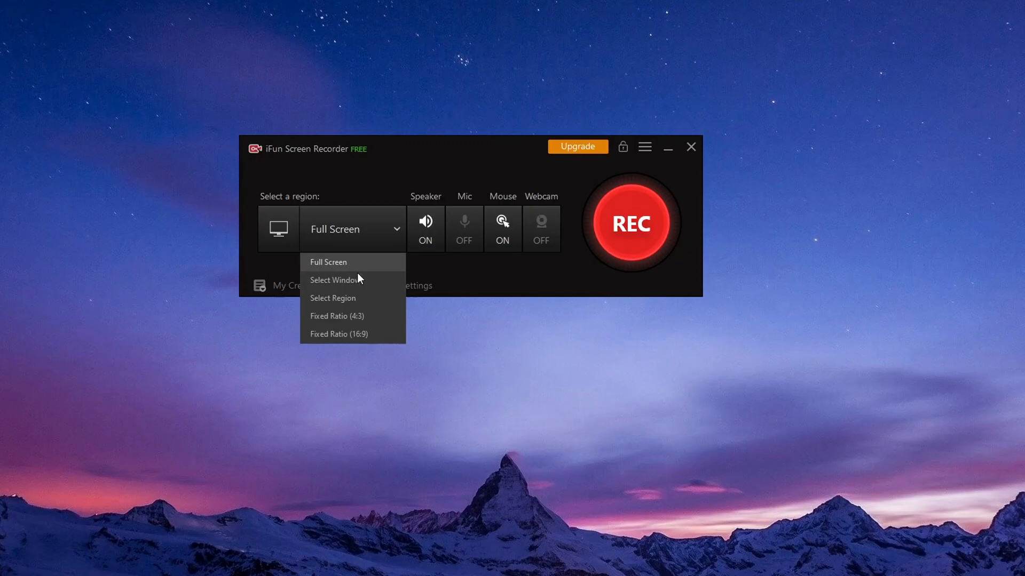
# Step: Keep full screen as the capture region and review the available audio output formats
pyautogui.click(332, 297)
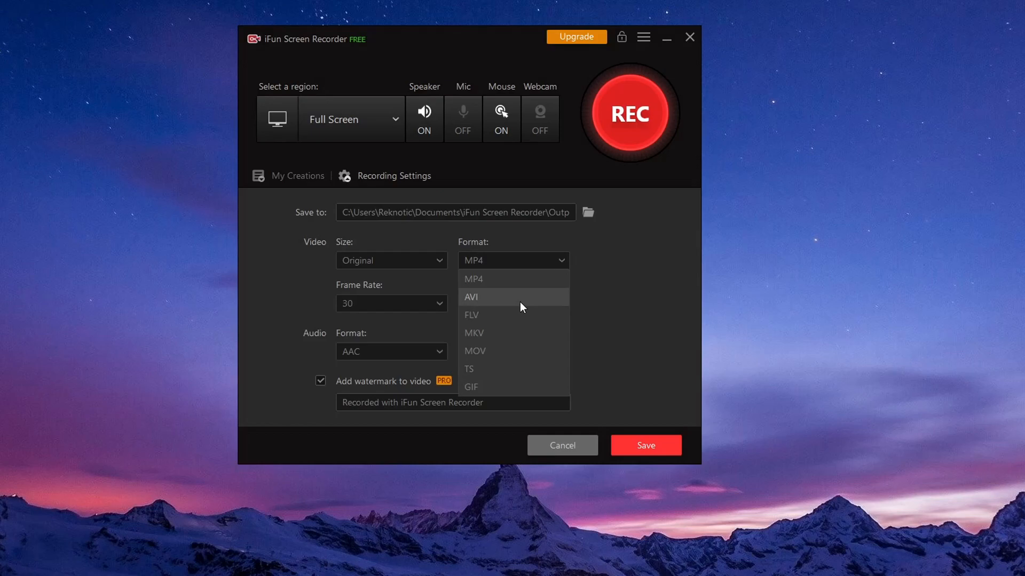
pyautogui.click(391, 351)
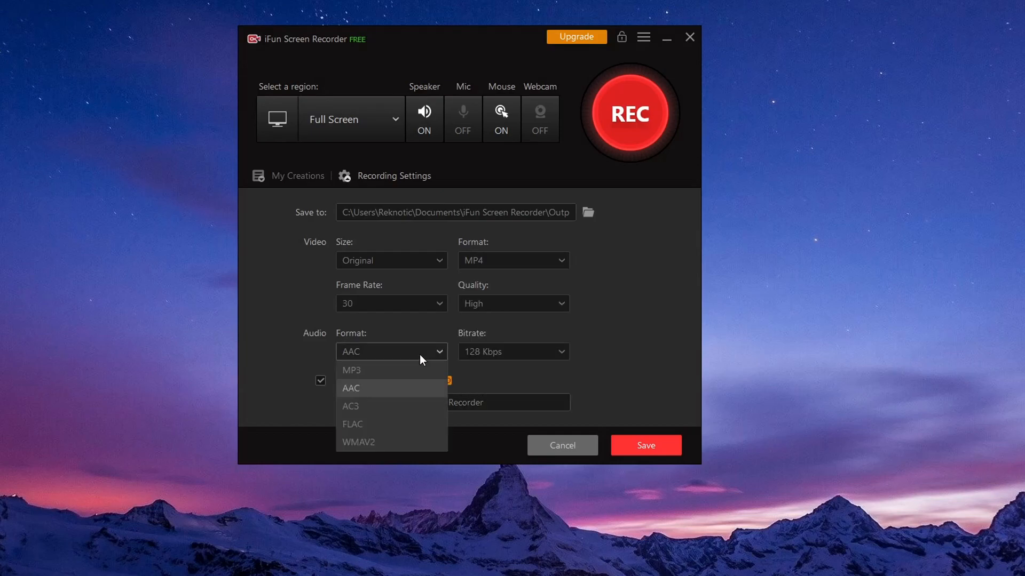
pyautogui.moveTo(390, 370)
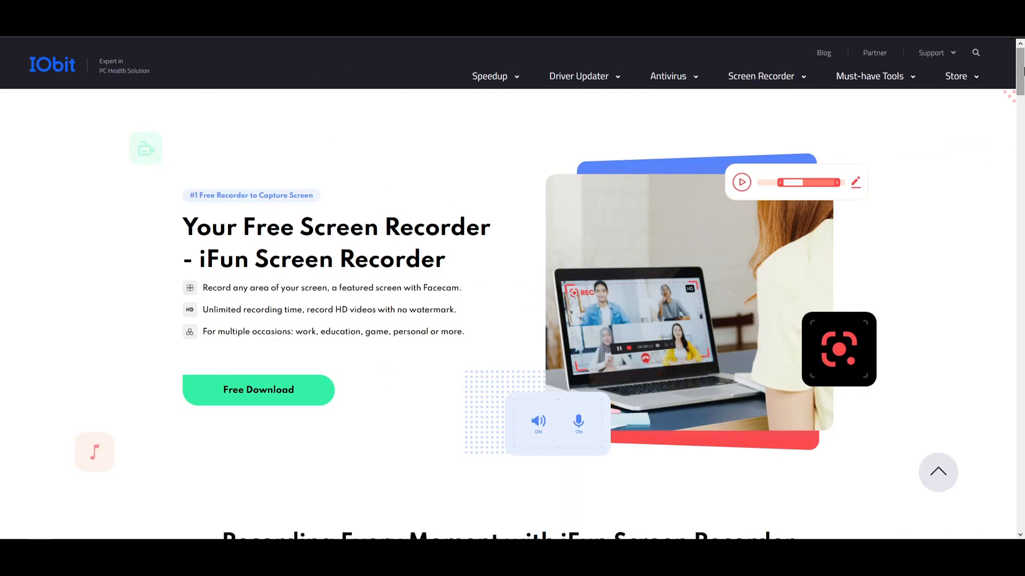
# Step: Scroll the iFun Screen Recorder product page down to its Main Features section
pyautogui.scroll(-3)
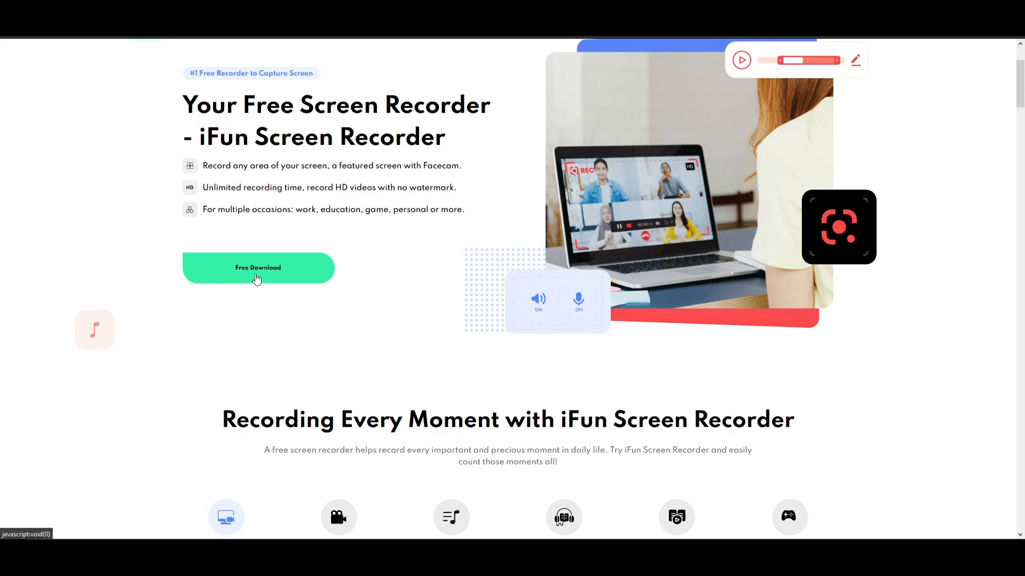
pyautogui.moveTo(884, 256)
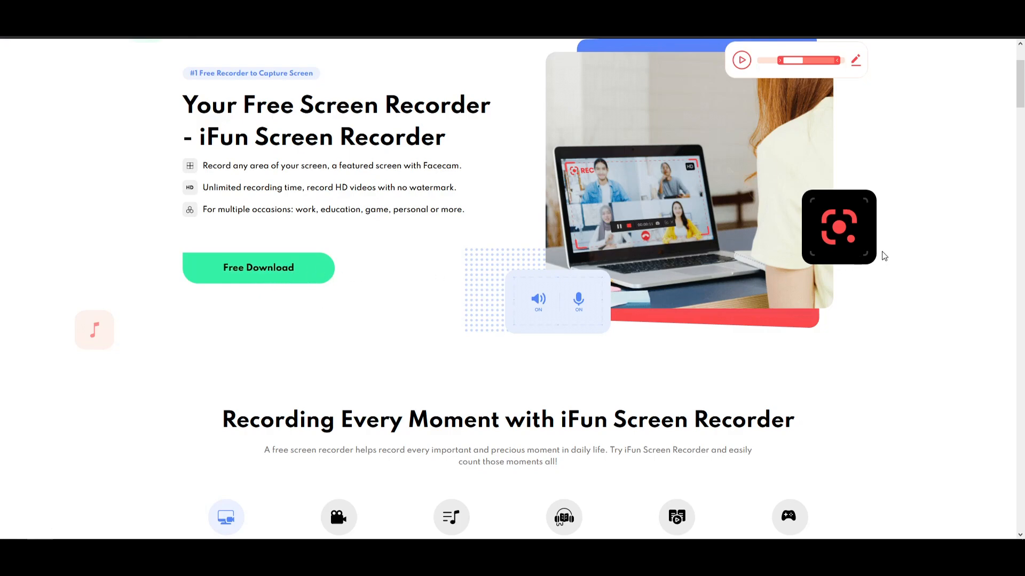
pyautogui.scroll(-3)
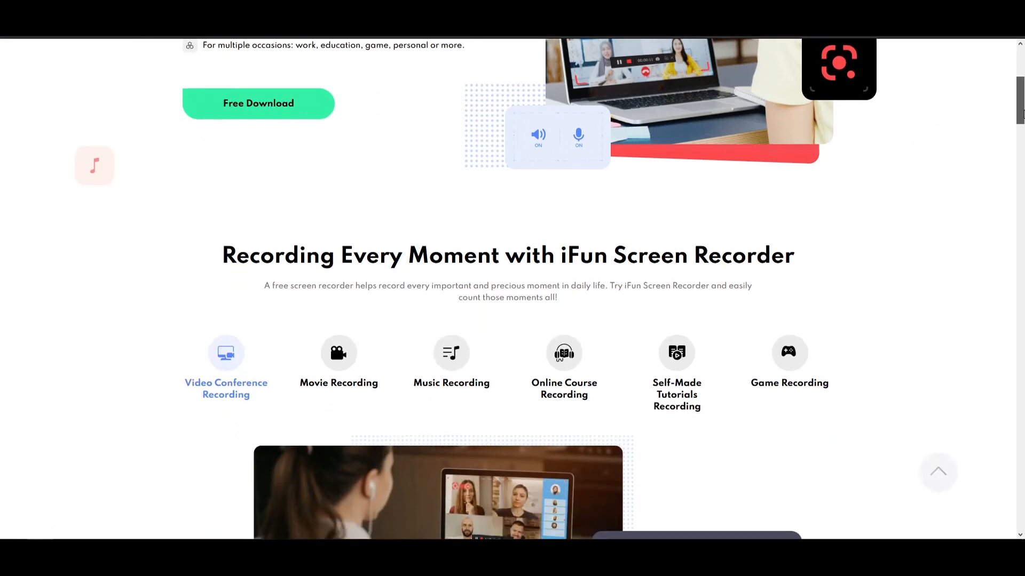
pyautogui.scroll(-3)
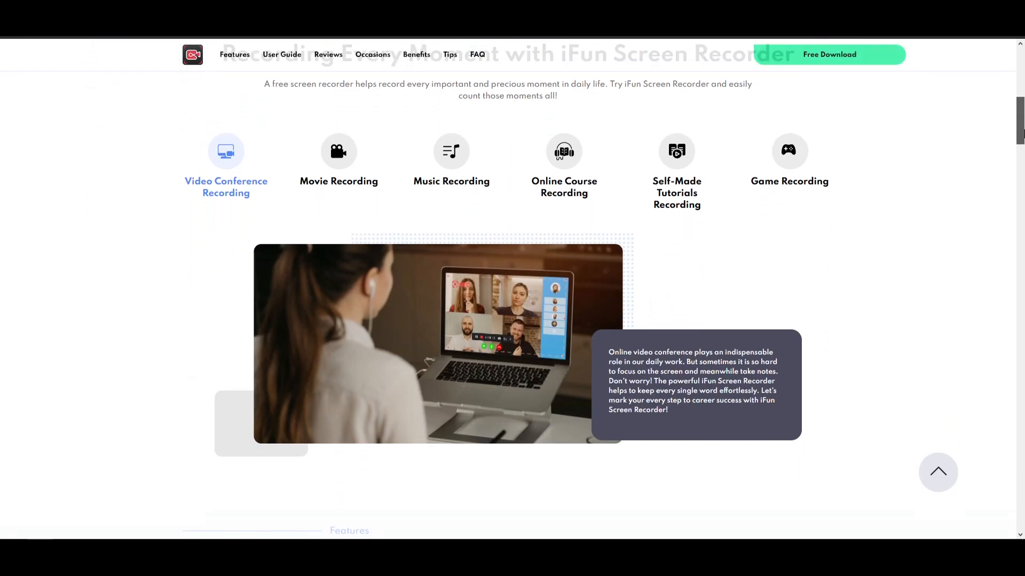
pyautogui.scroll(-3)
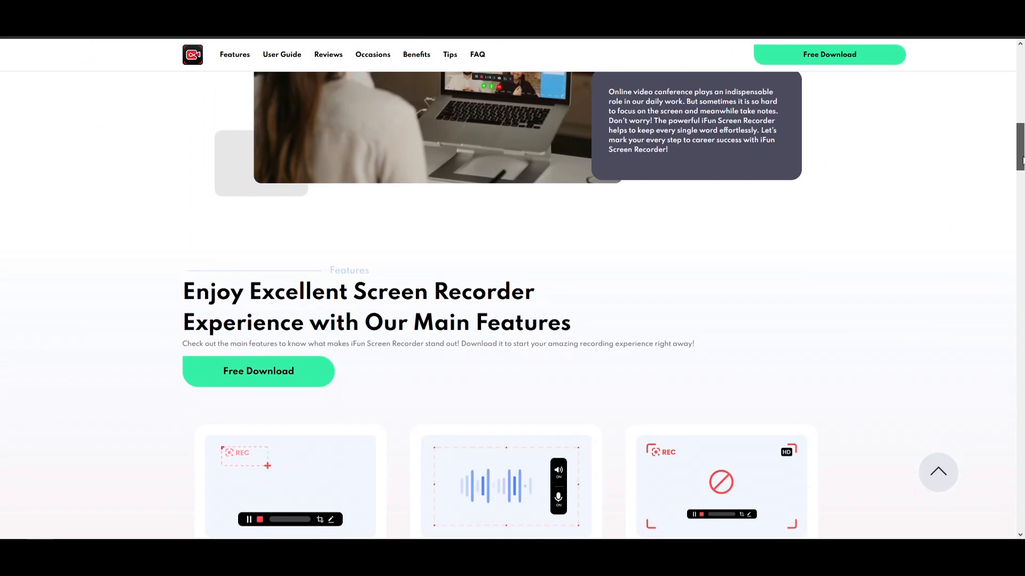
pyautogui.scroll(-3)
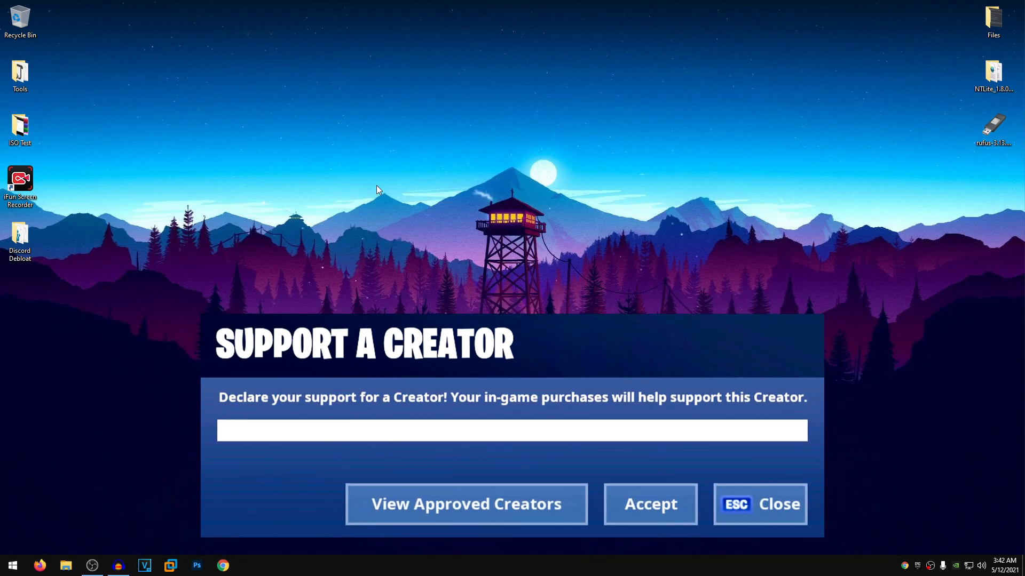
pyautogui.write('Reknotic')
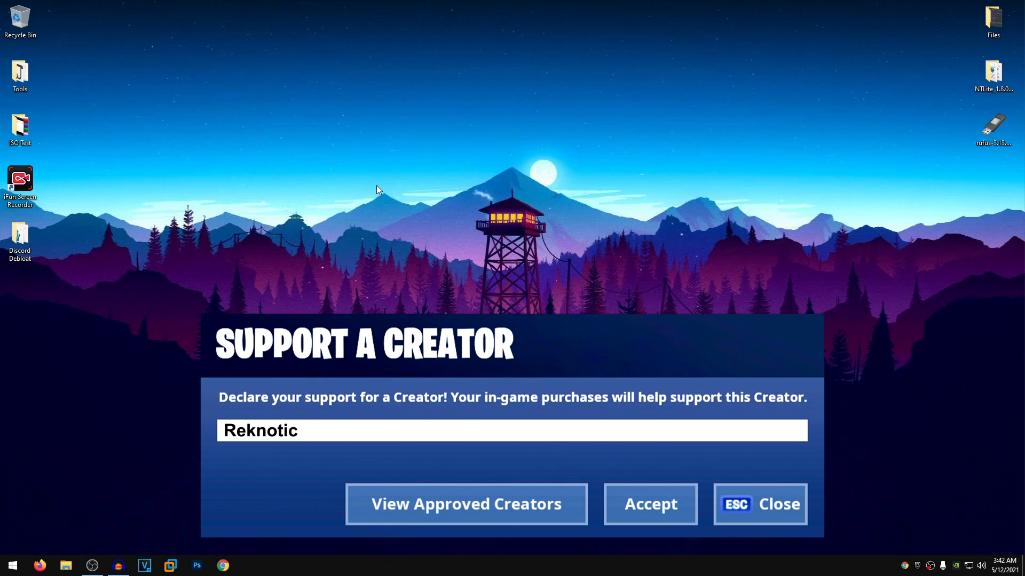
pyautogui.click(649, 504)
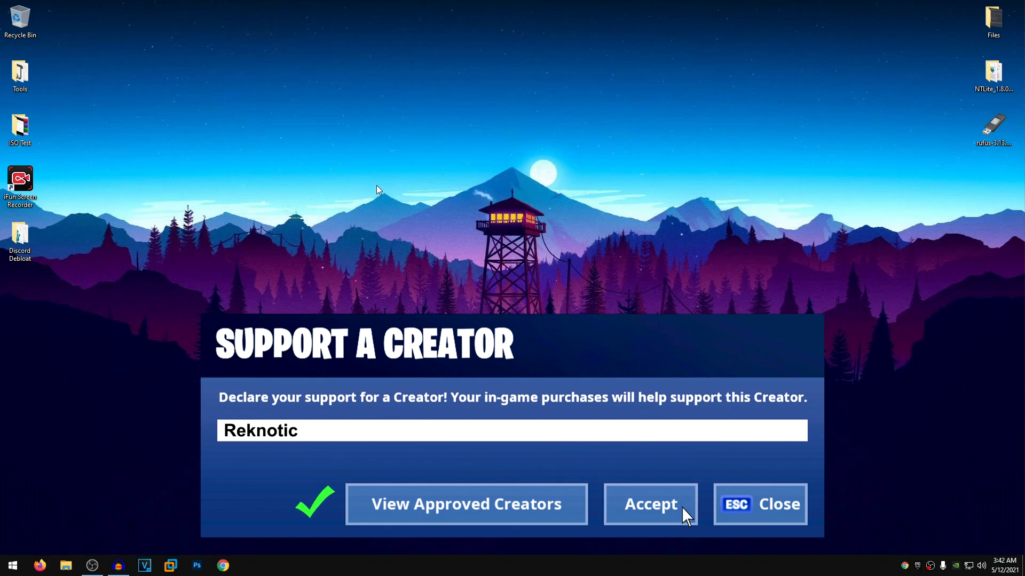
pyautogui.click(649, 503)
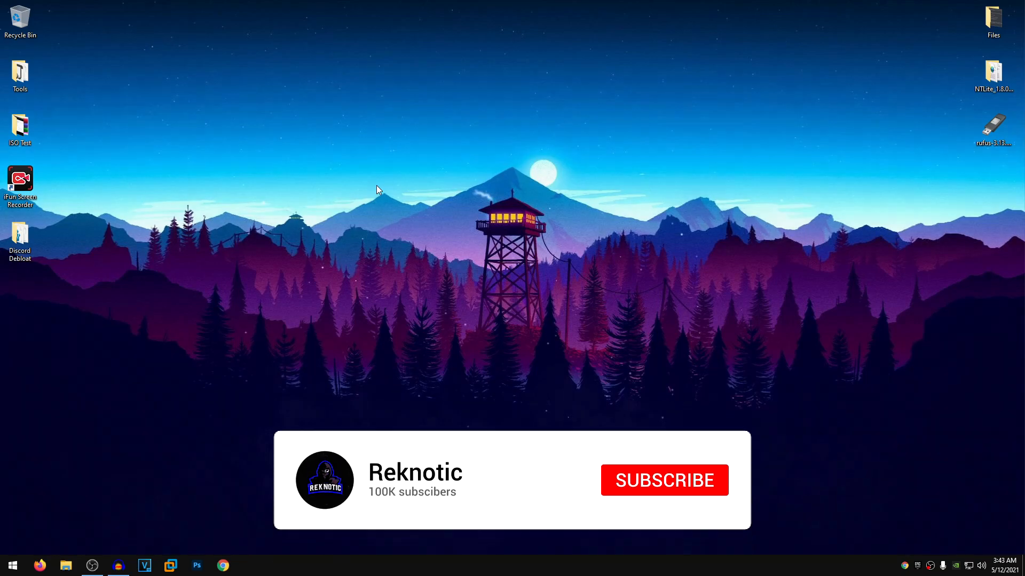
pyautogui.click(663, 481)
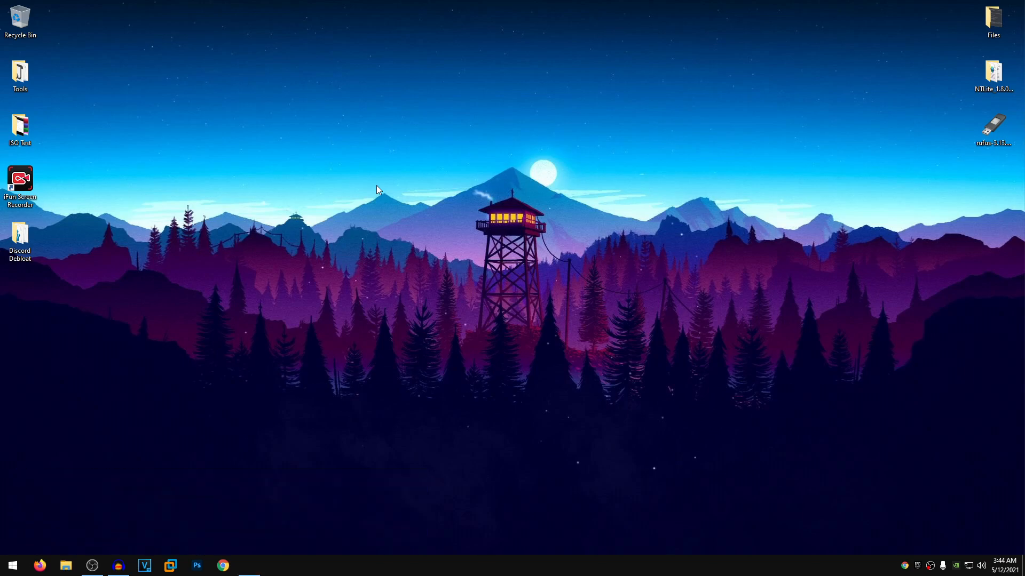
# Step: Reach the local app data folder via Run and open the Discord folder
pyautogui.press('Win+r')
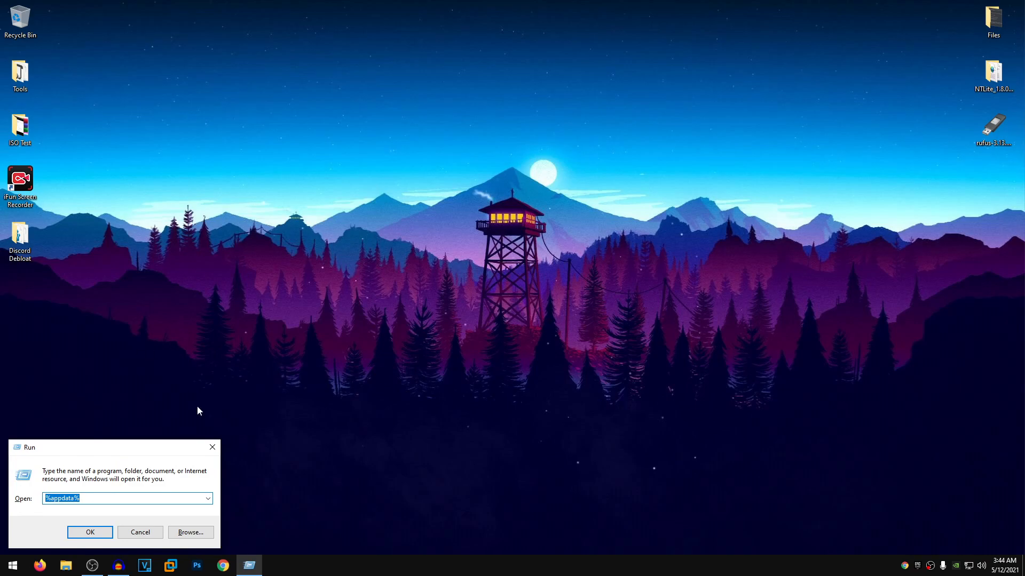
pyautogui.moveTo(353, 469)
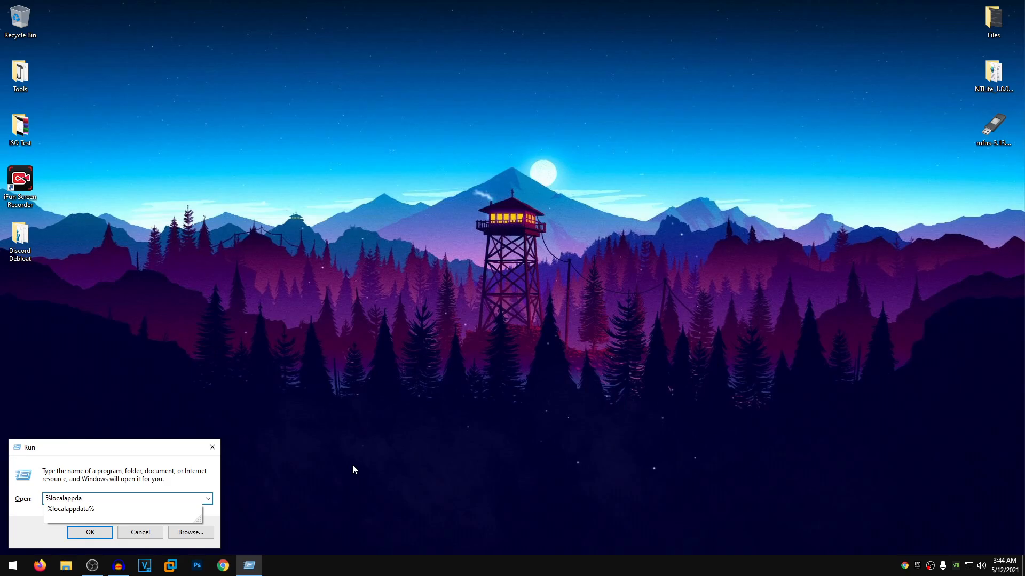
pyautogui.click(90, 533)
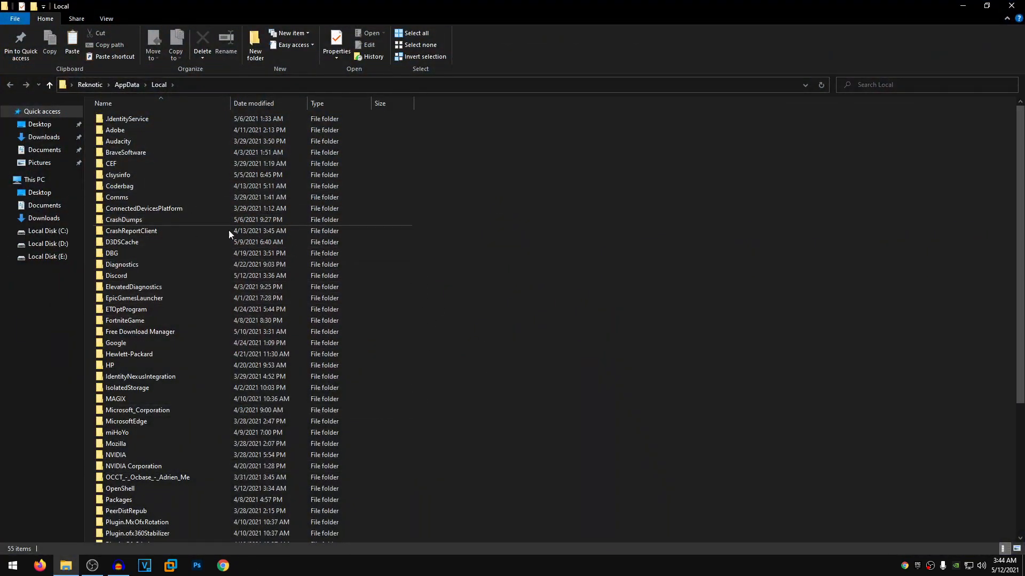
pyautogui.click(116, 276)
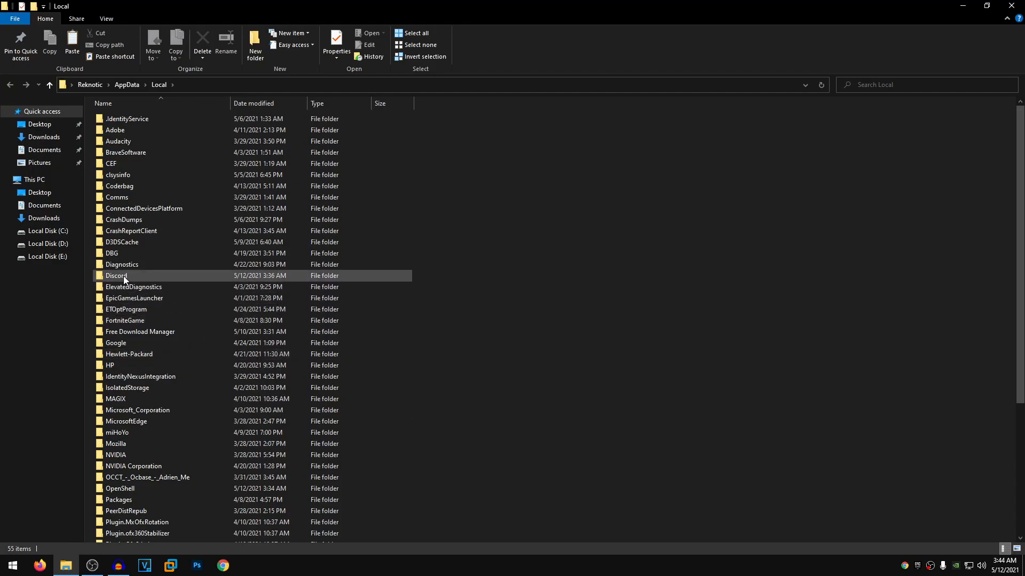
pyautogui.doubleClick(116, 275)
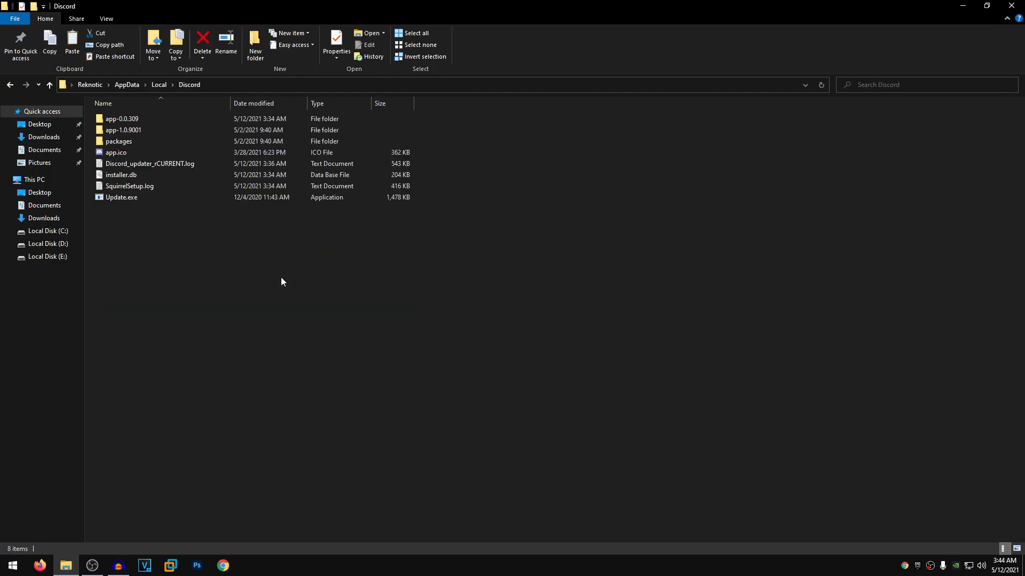
pyautogui.moveTo(231, 232)
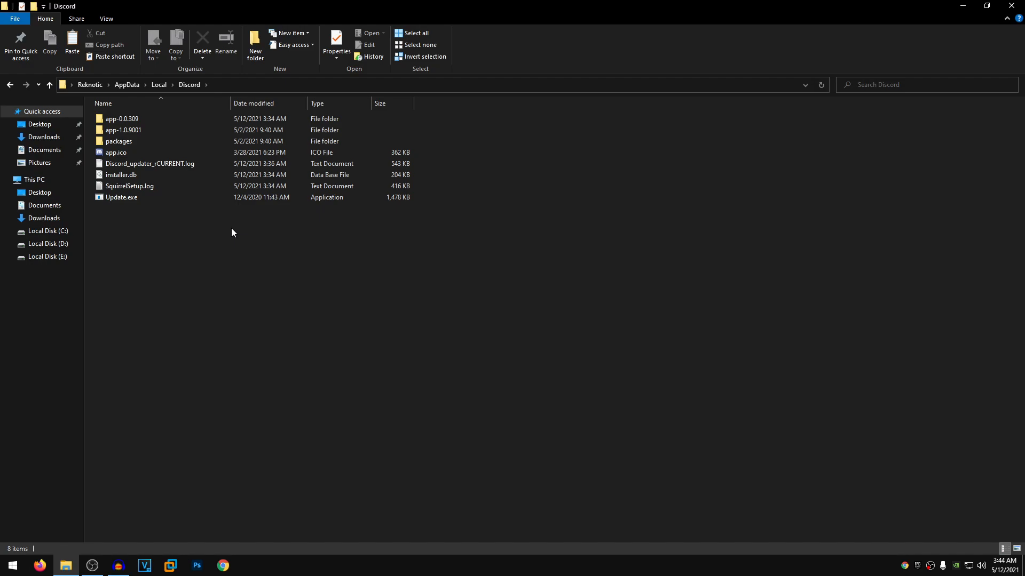
# Step: Open the app-1.0.9001 version folder and then its modules folder
pyautogui.click(124, 130)
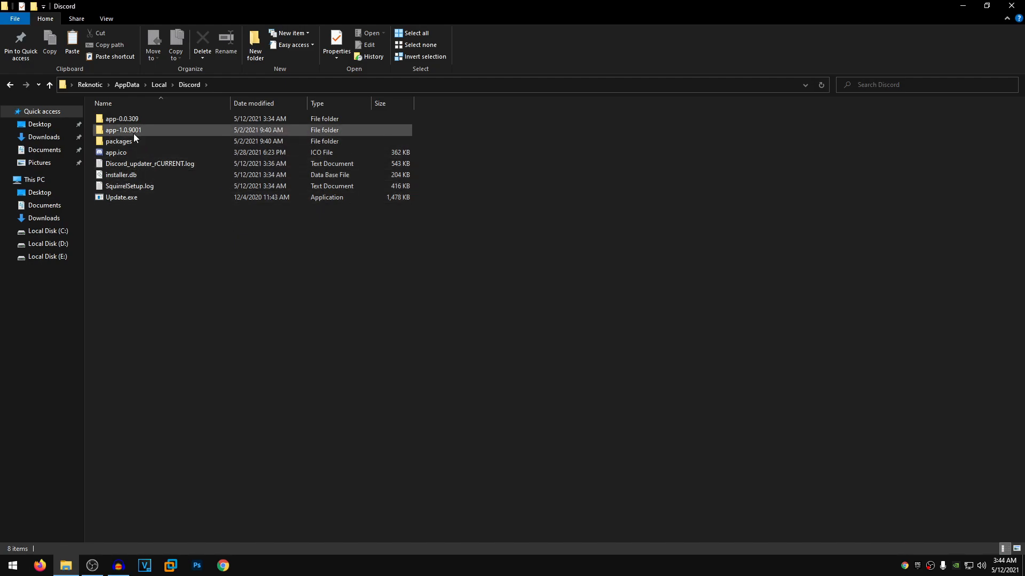
pyautogui.click(122, 130)
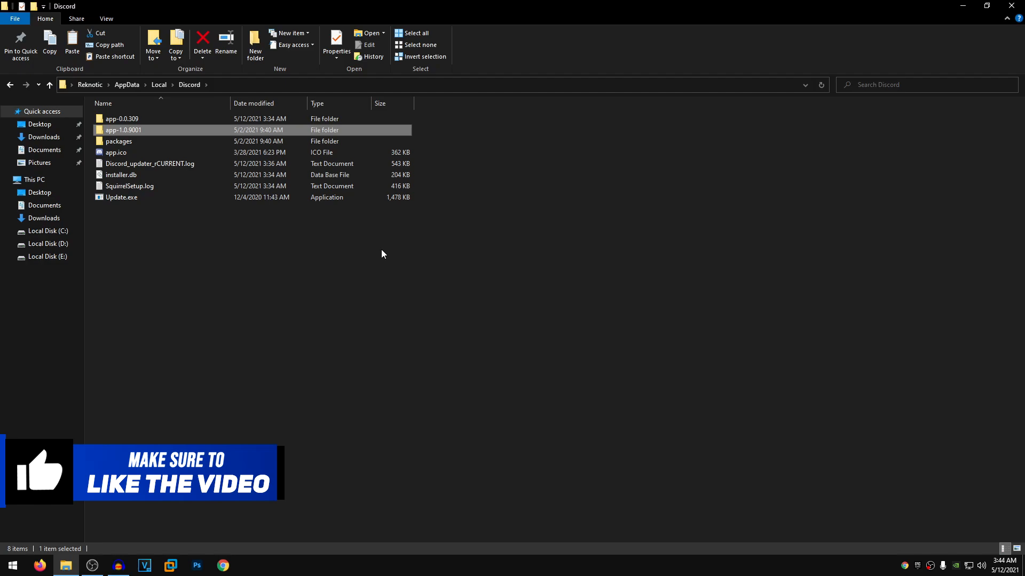
pyautogui.moveTo(151, 134)
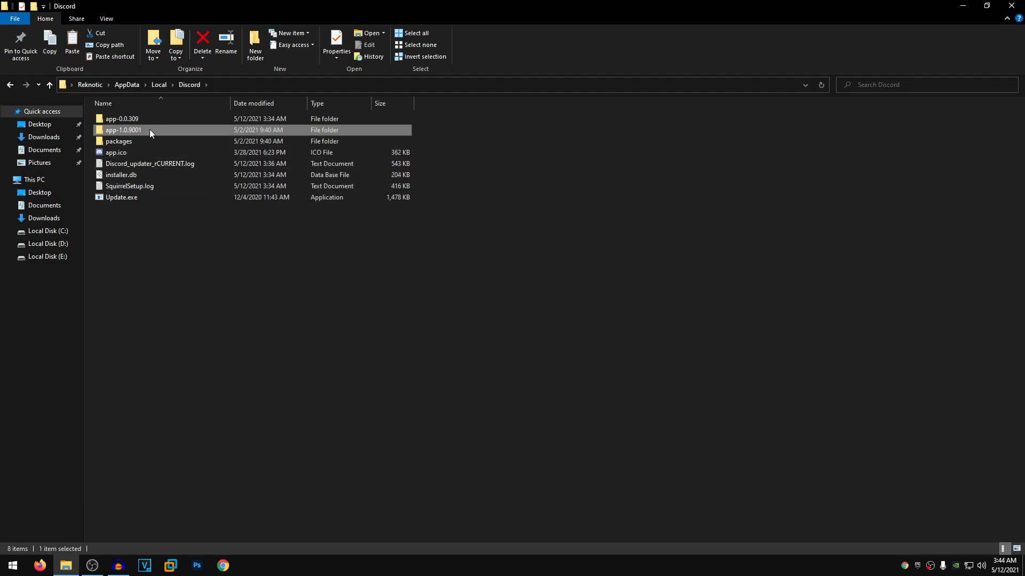
pyautogui.doubleClick(124, 130)
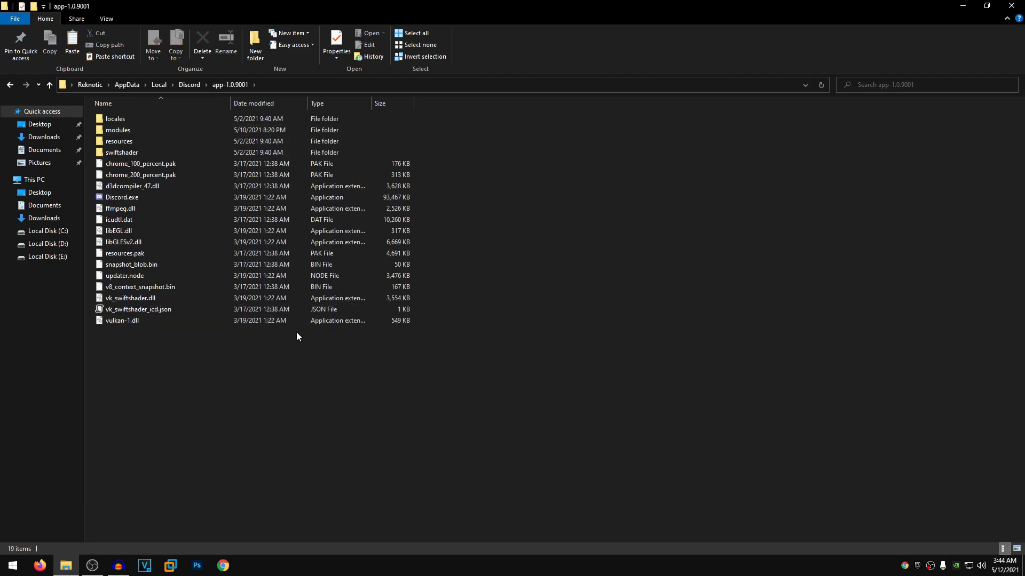
pyautogui.click(117, 130)
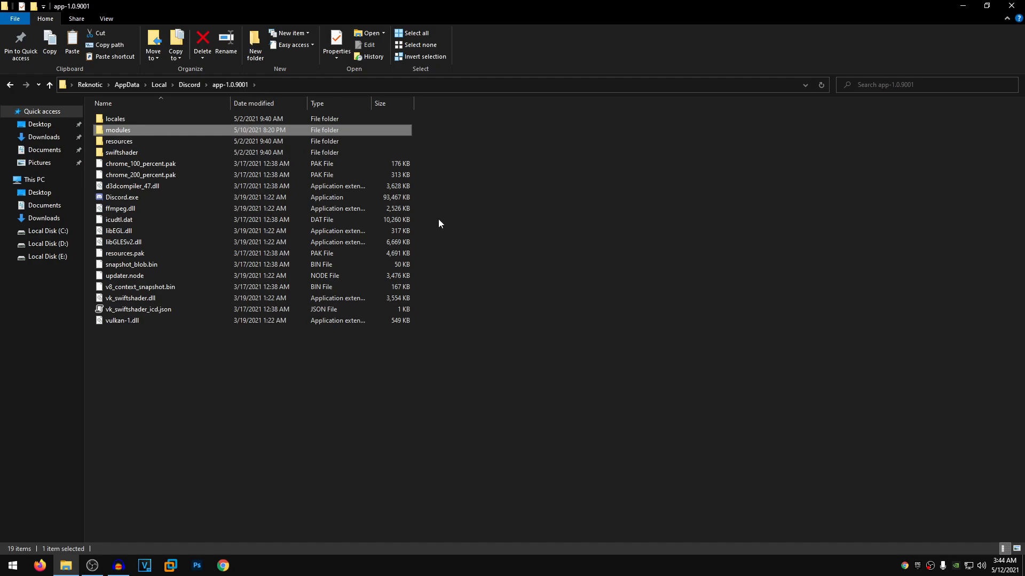
pyautogui.moveTo(173, 135)
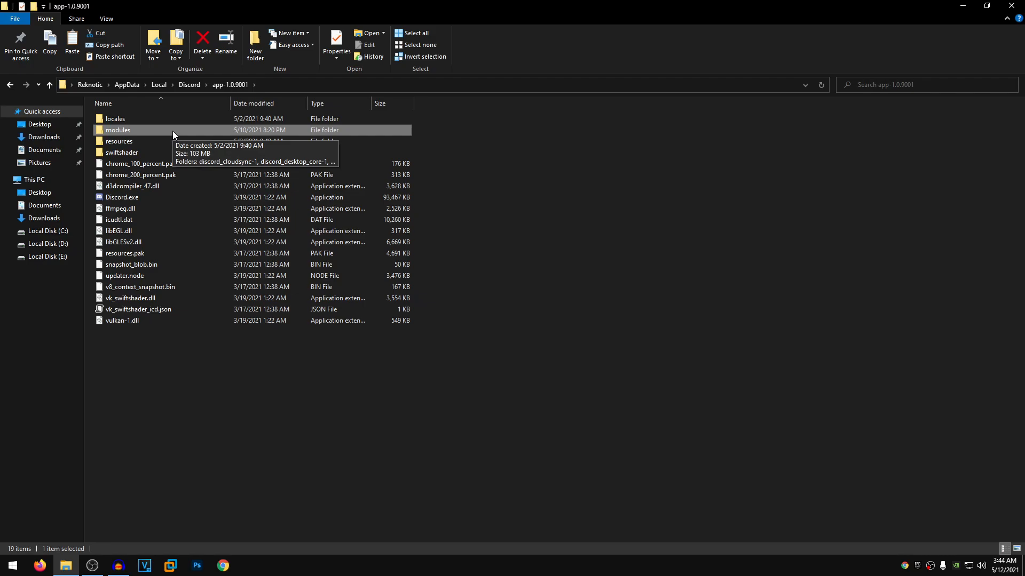
pyautogui.moveTo(125, 137)
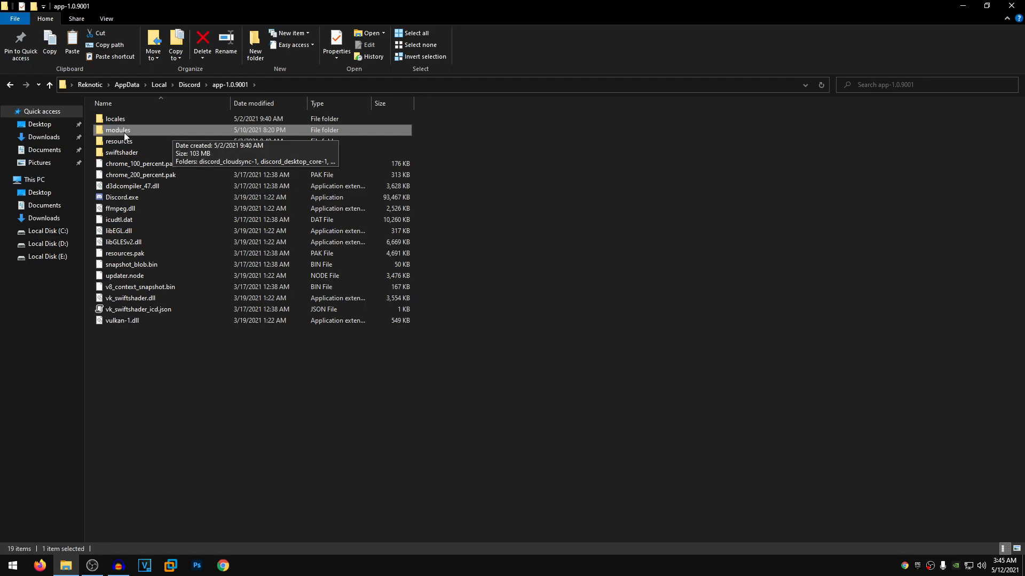
pyautogui.doubleClick(117, 131)
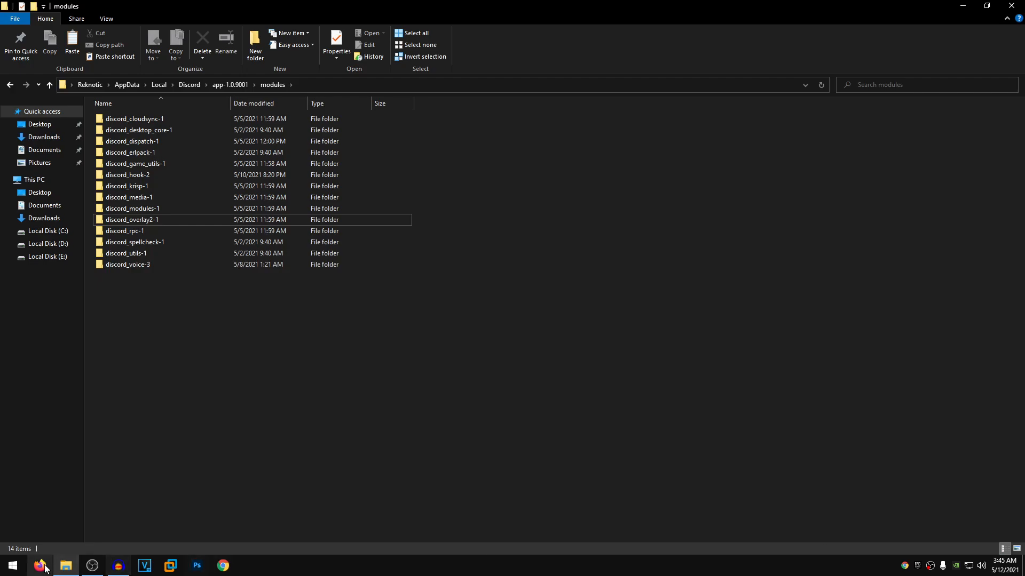
pyautogui.moveTo(792, 567)
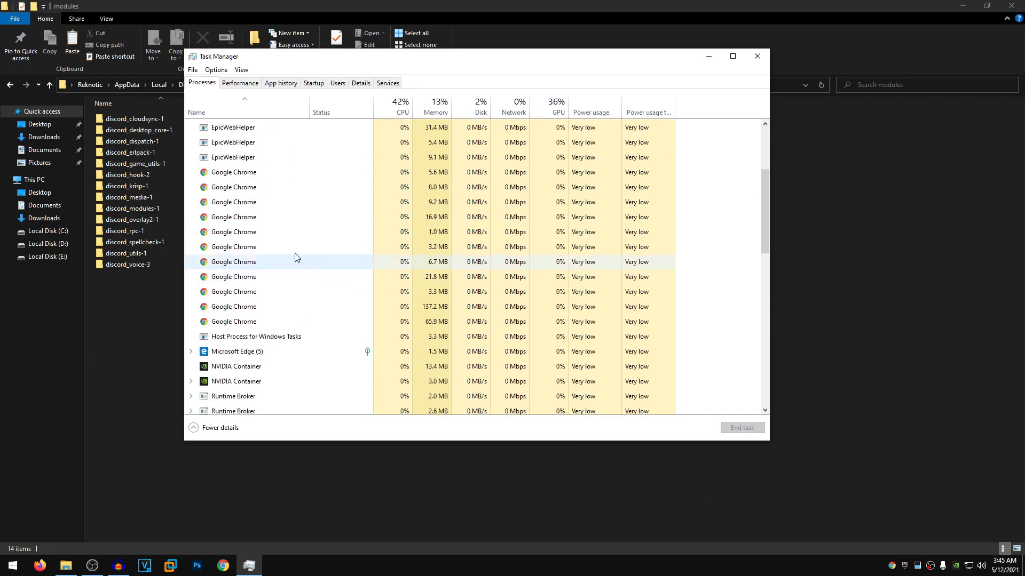
# Step: Check the Task Manager process list for Discord and close it
pyautogui.scroll(-3)
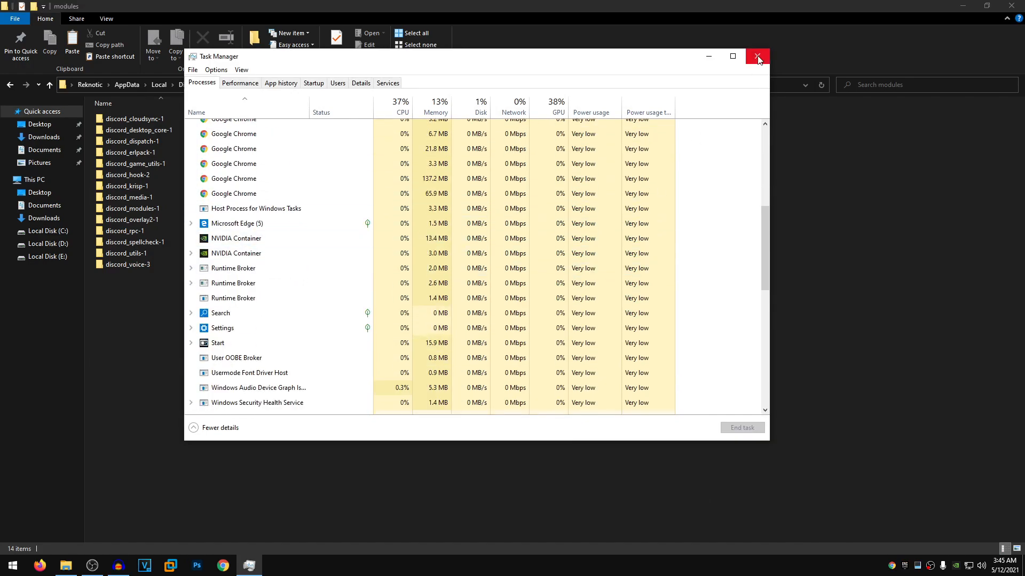
pyautogui.moveTo(757, 57)
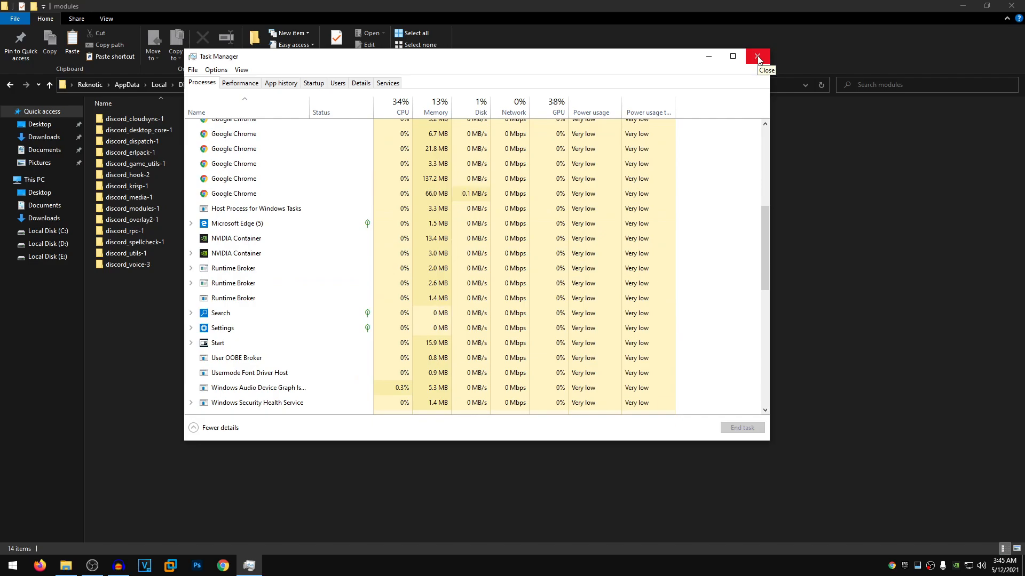
pyautogui.click(757, 56)
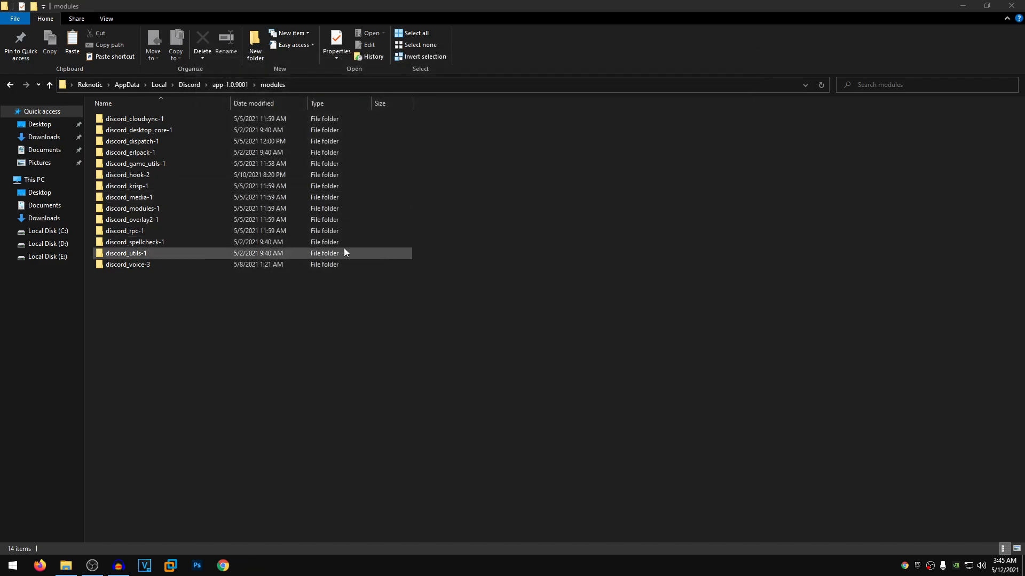
# Step: Select the eight unneeded discord module folders and delete them, keeping core, hook, media, modules, utils and voice
pyautogui.click(385, 291)
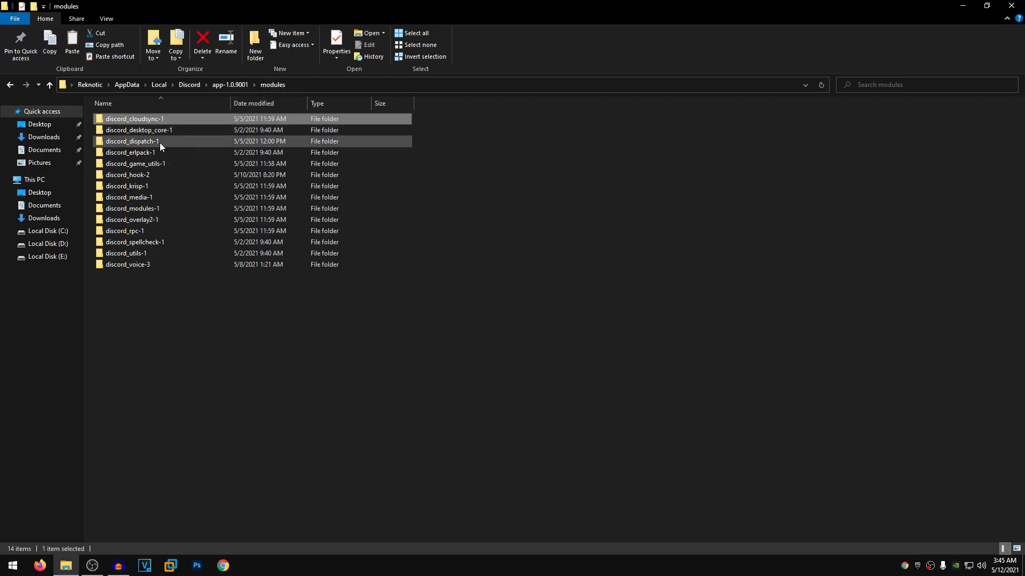
pyautogui.click(136, 163)
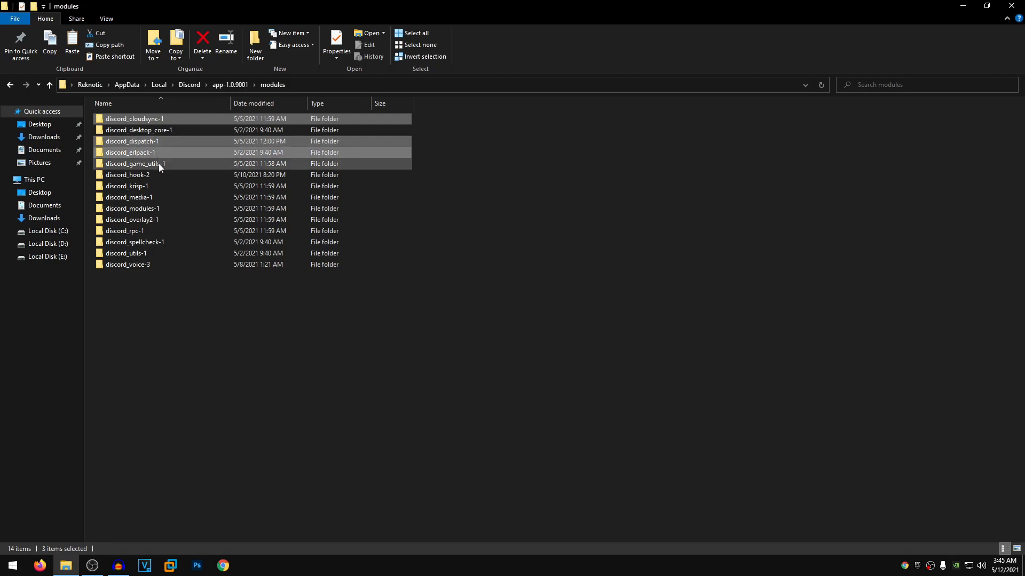
pyautogui.click(133, 219)
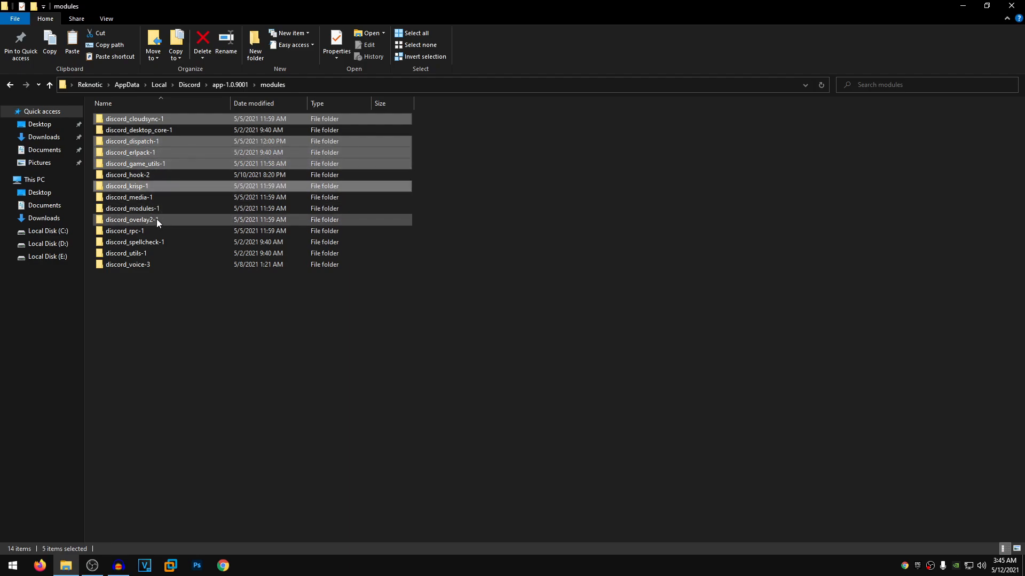
pyautogui.click(134, 242)
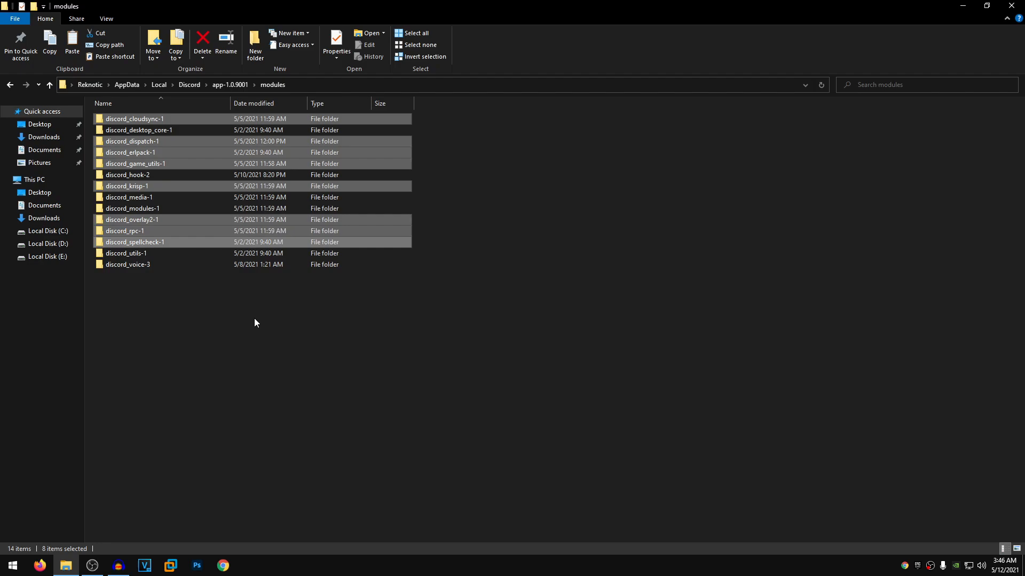
pyautogui.moveTo(201, 140)
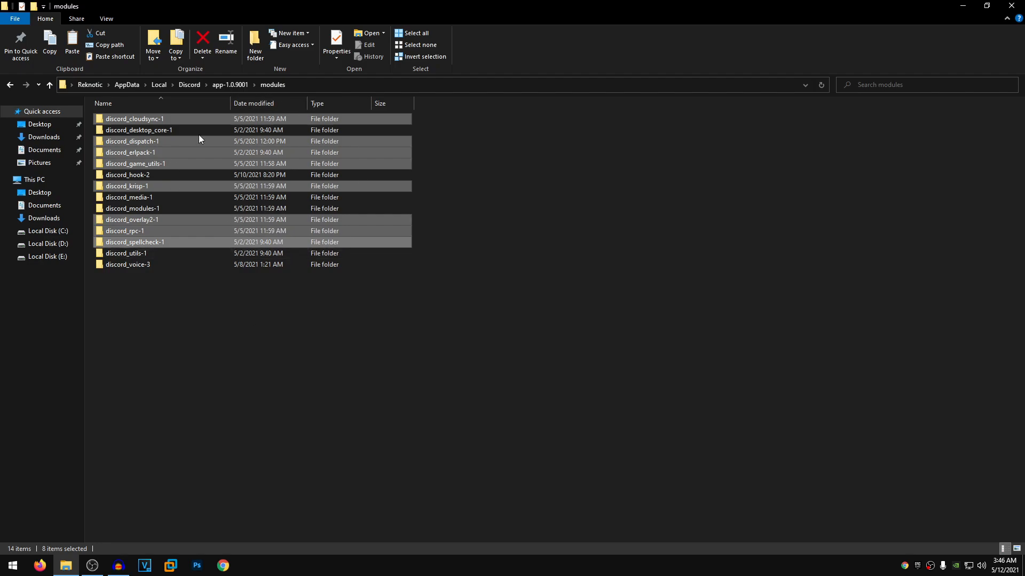
pyautogui.rightClick(134, 219)
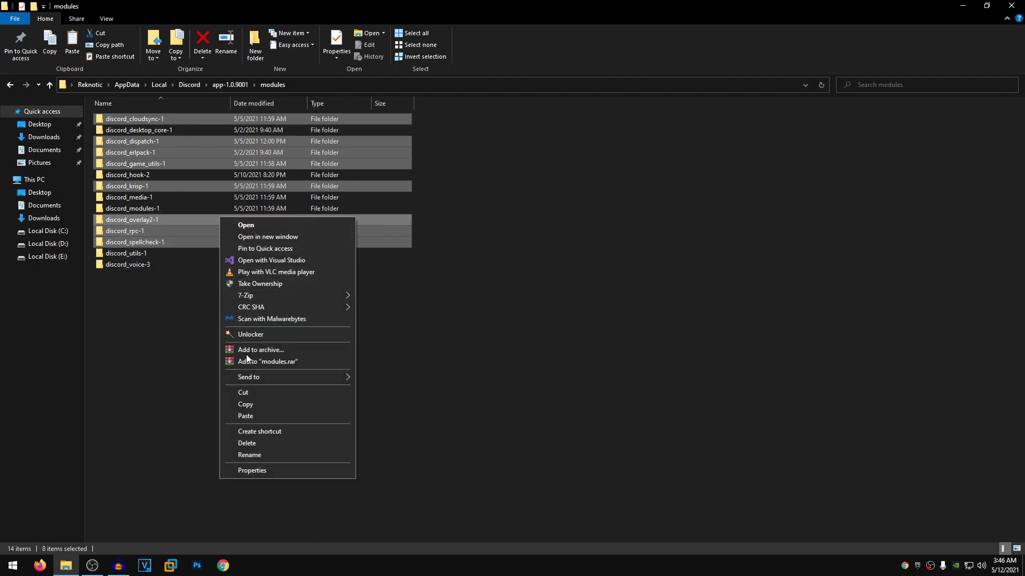
pyautogui.click(246, 443)
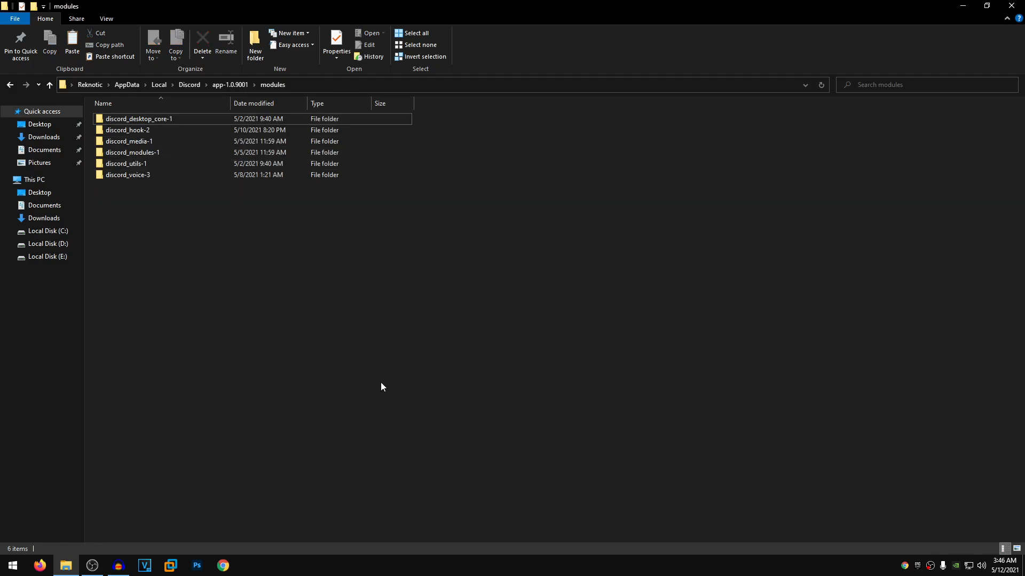
pyautogui.moveTo(259, 207)
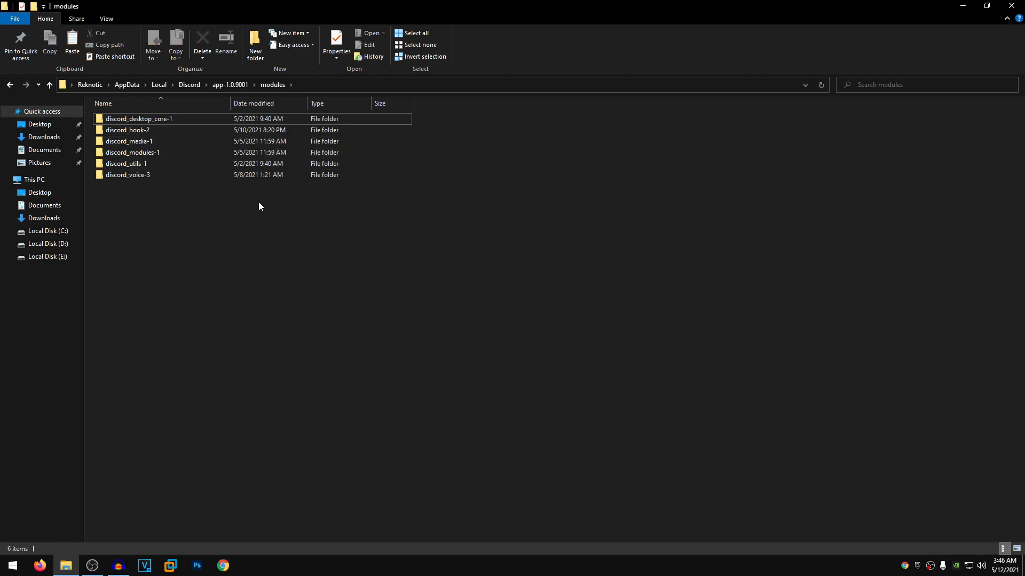
pyautogui.moveTo(413, 184)
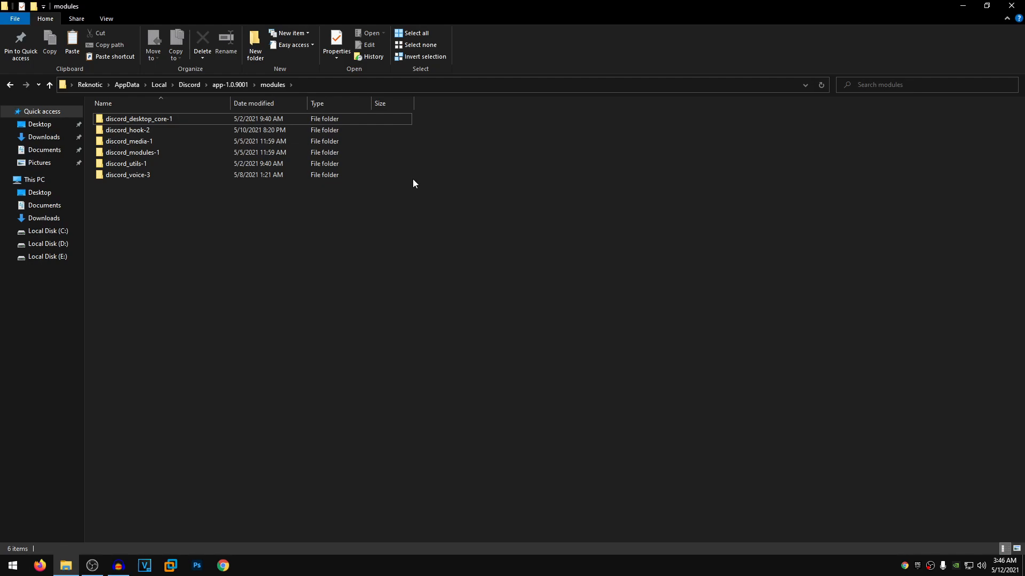
# Step: Go back up to the Discord folder, delete the old app-0.0.309 folder and close the window
pyautogui.click(9, 85)
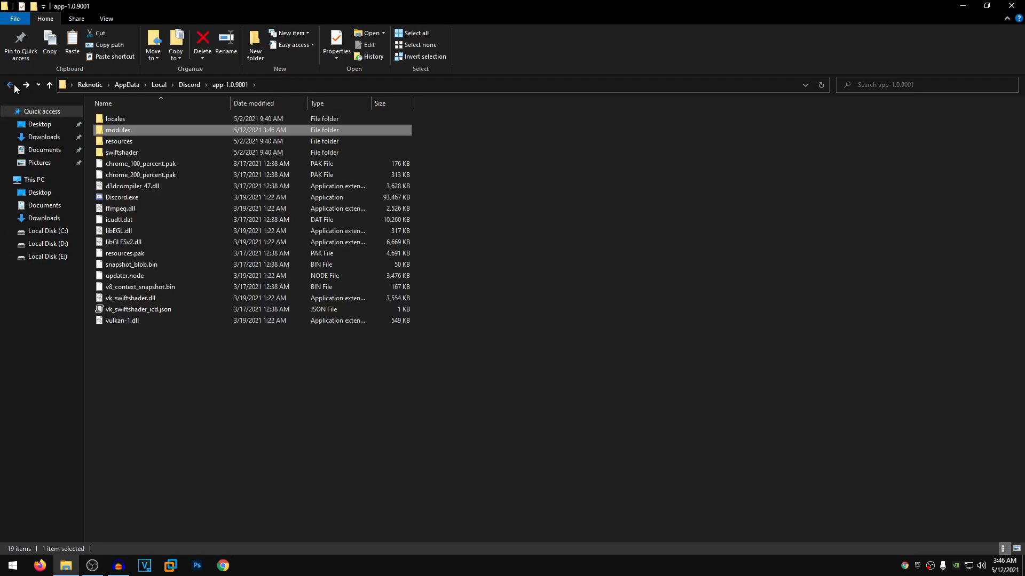
pyautogui.click(9, 85)
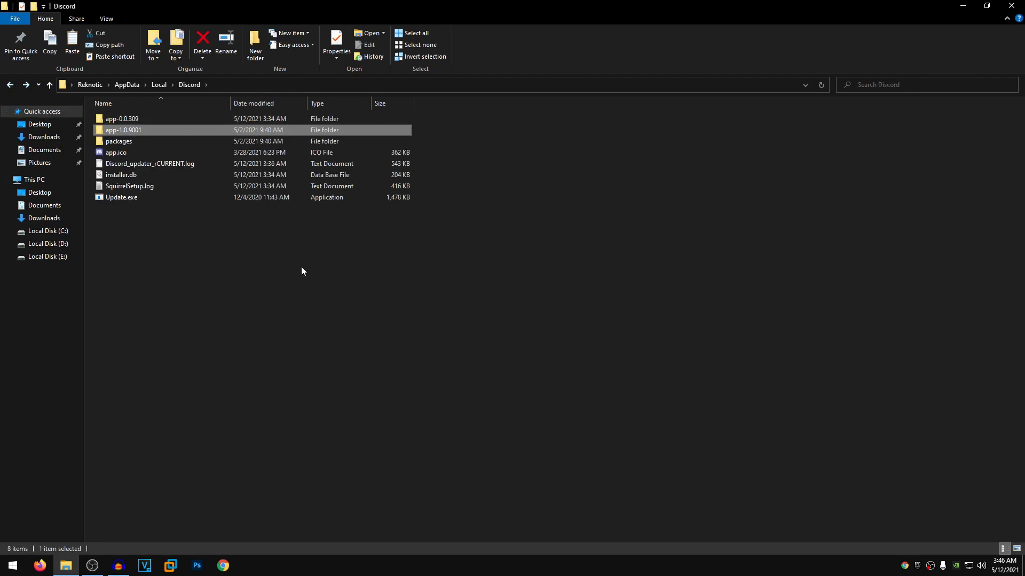
pyautogui.moveTo(237, 245)
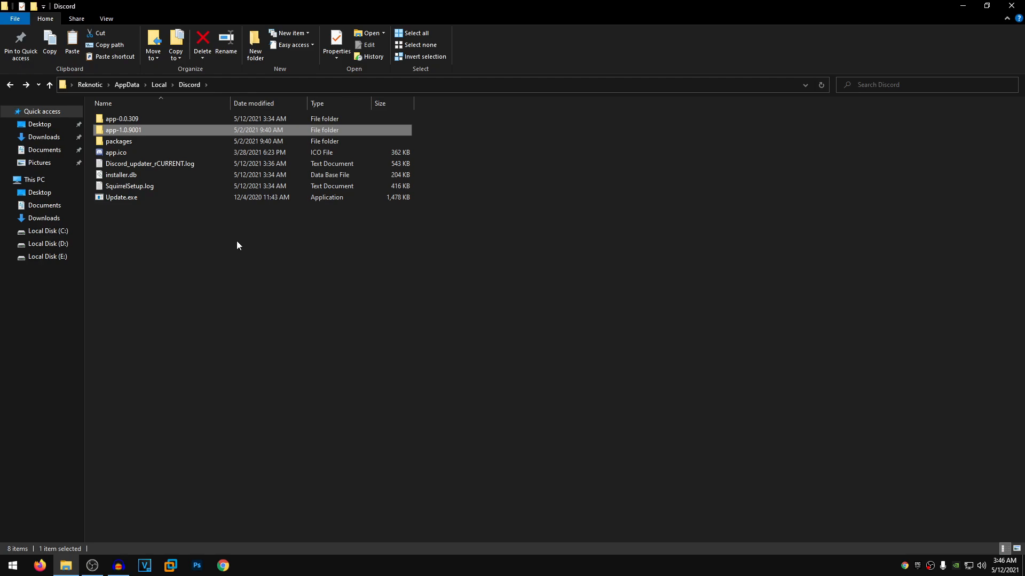
pyautogui.moveTo(154, 124)
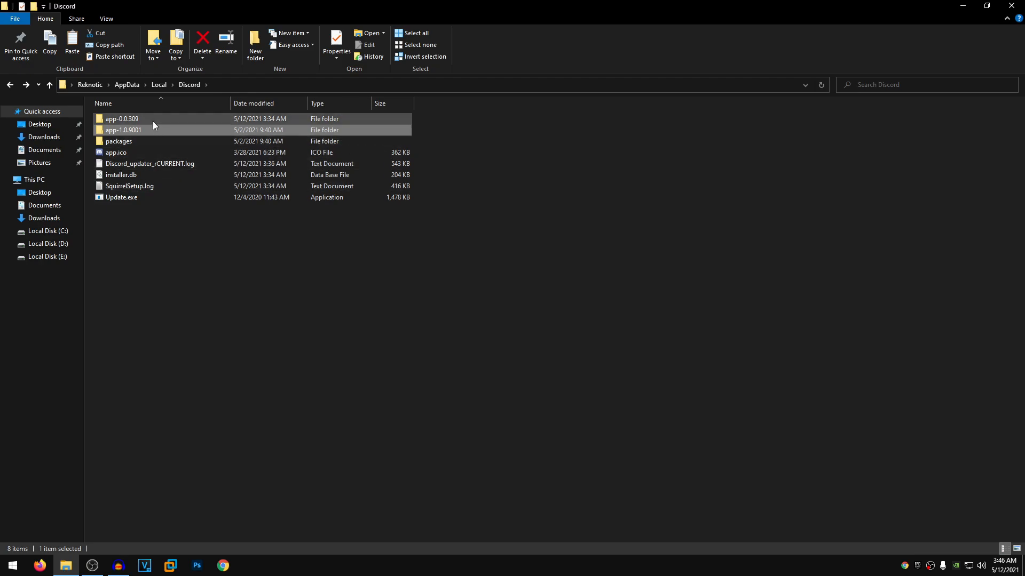
pyautogui.click(121, 119)
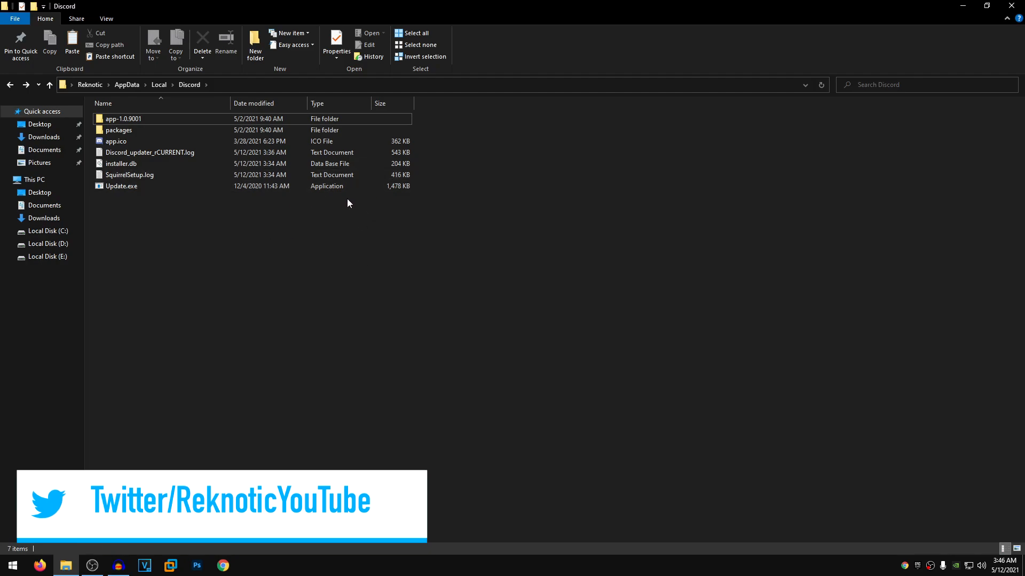
pyautogui.moveTo(386, 273)
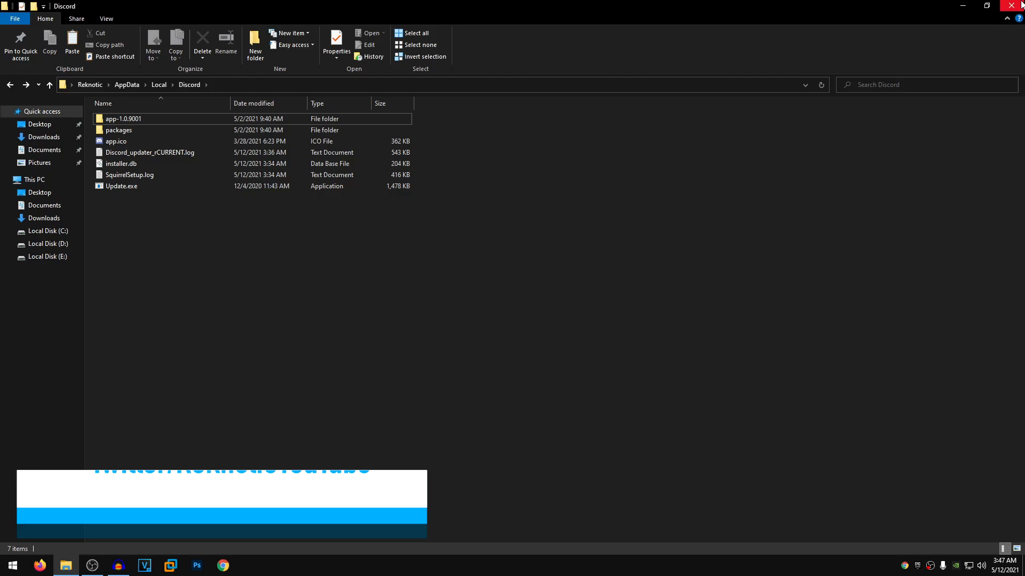
pyautogui.click(11, 565)
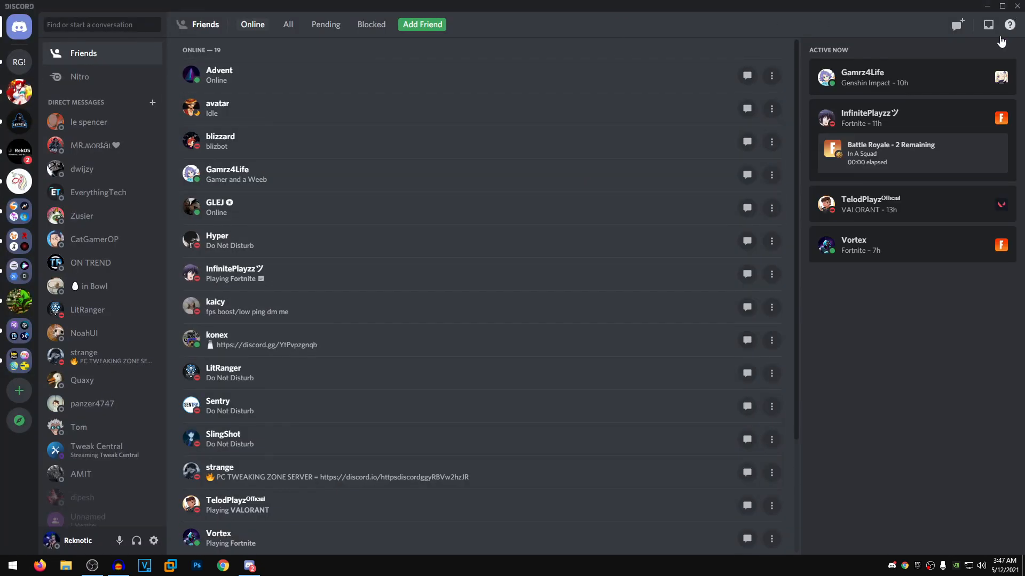
pyautogui.moveTo(549, 192)
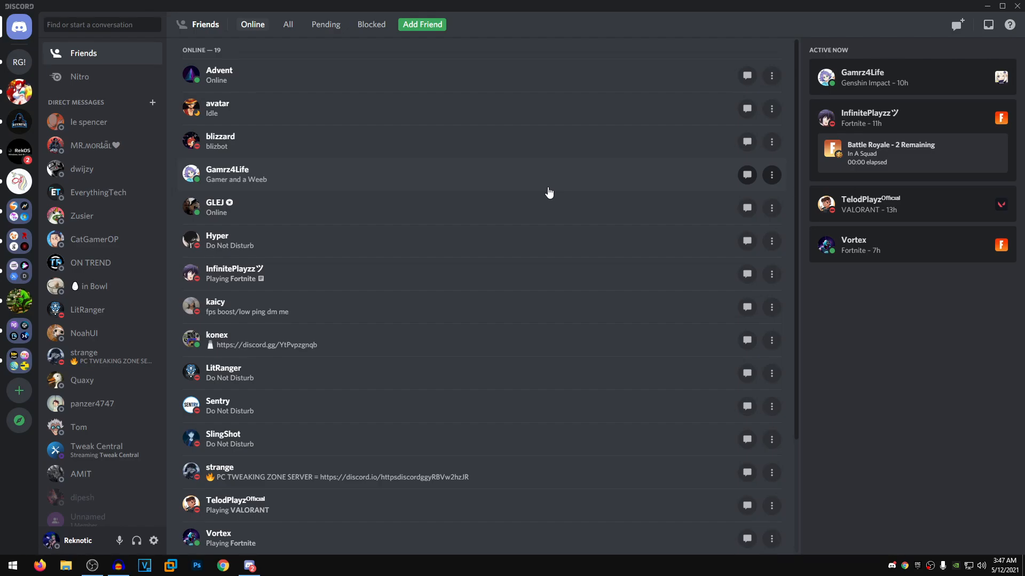
pyautogui.moveTo(733, 306)
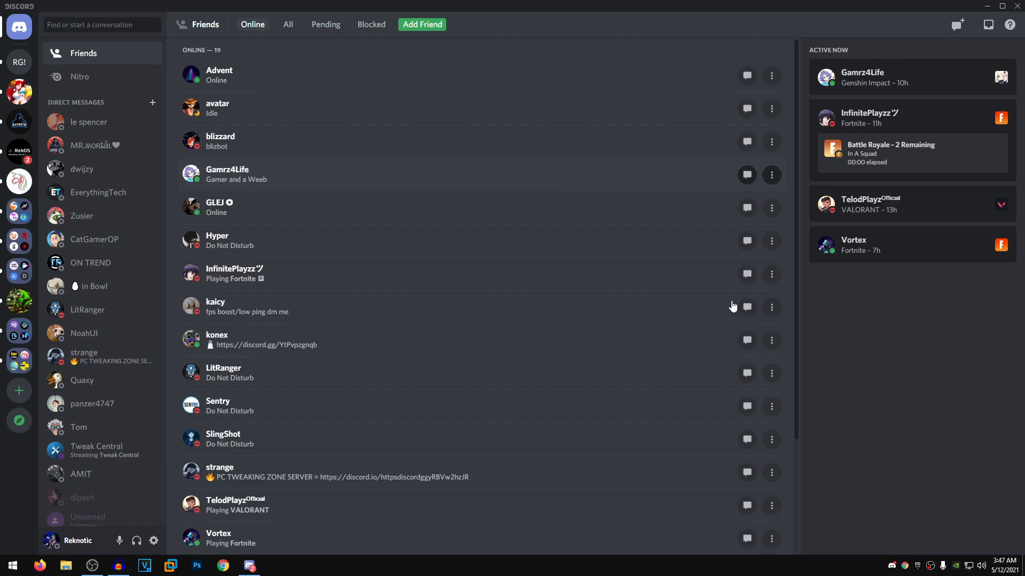
# Step: Quit Discord after confirming the Friends list loads
pyautogui.click(988, 6)
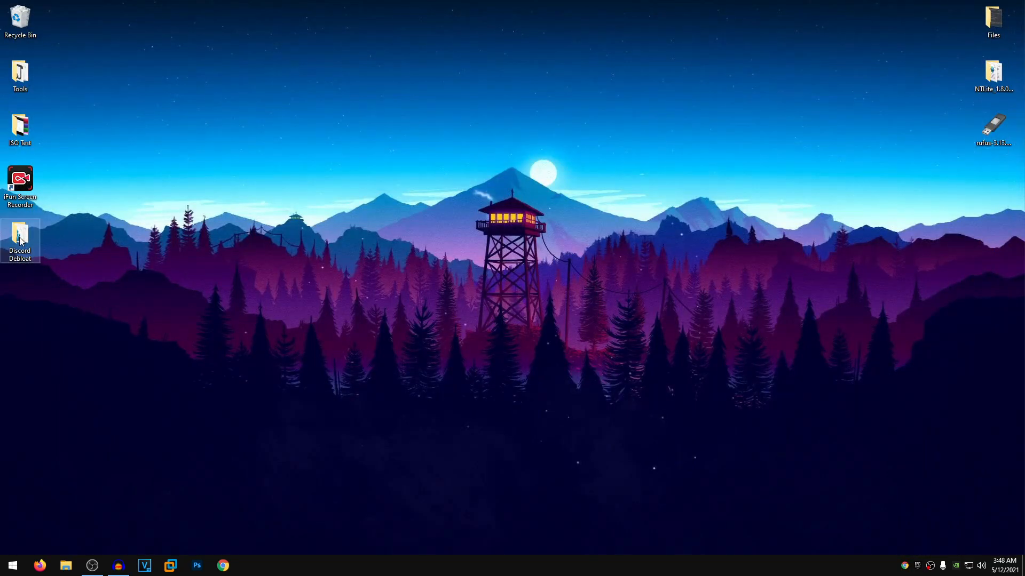
# Step: Open the Discord Debloat folder on the desktop and look over its two registry files
pyautogui.doubleClick(19, 236)
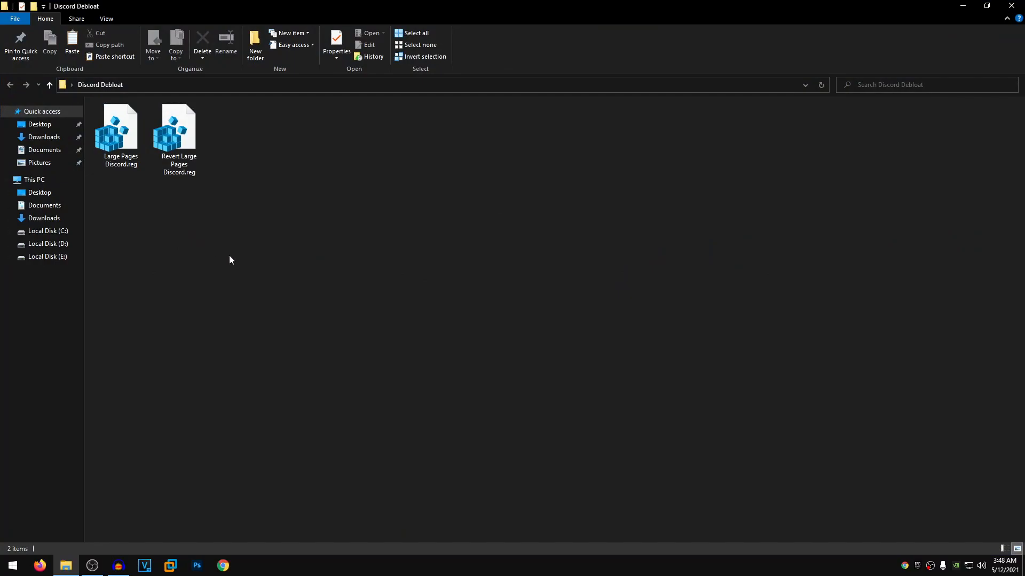
pyautogui.moveTo(234, 251)
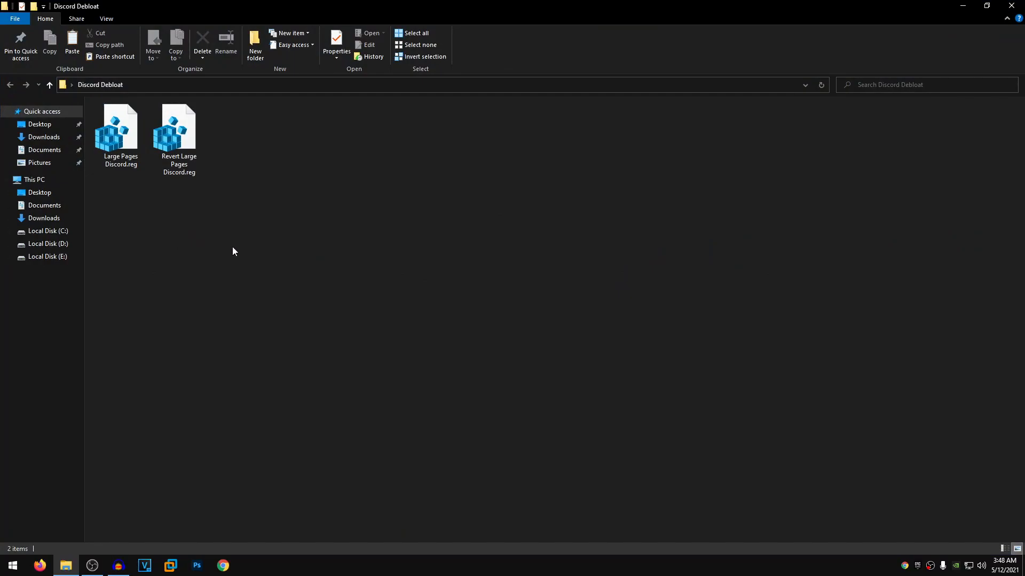
pyautogui.click(121, 128)
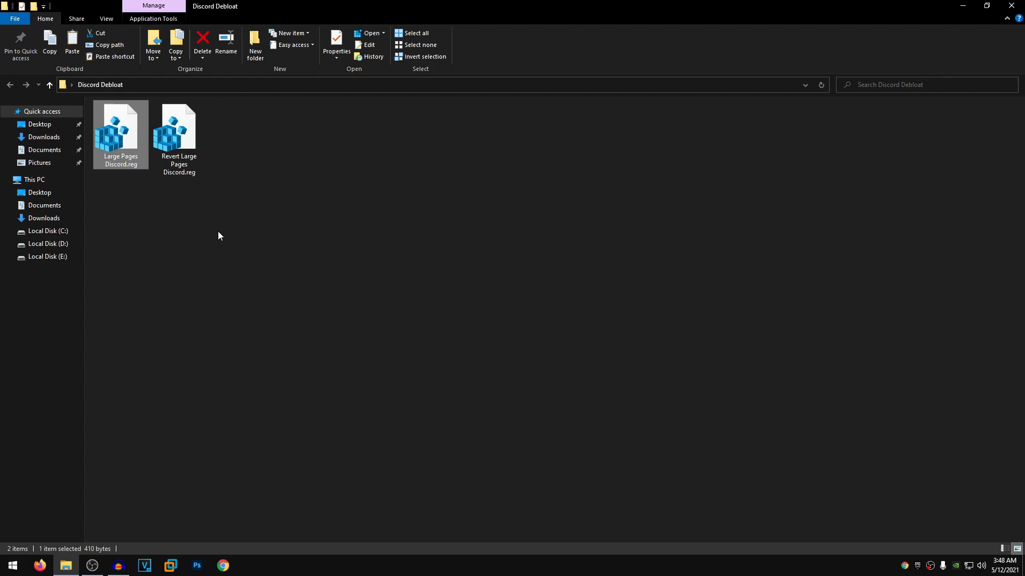
pyautogui.click(178, 128)
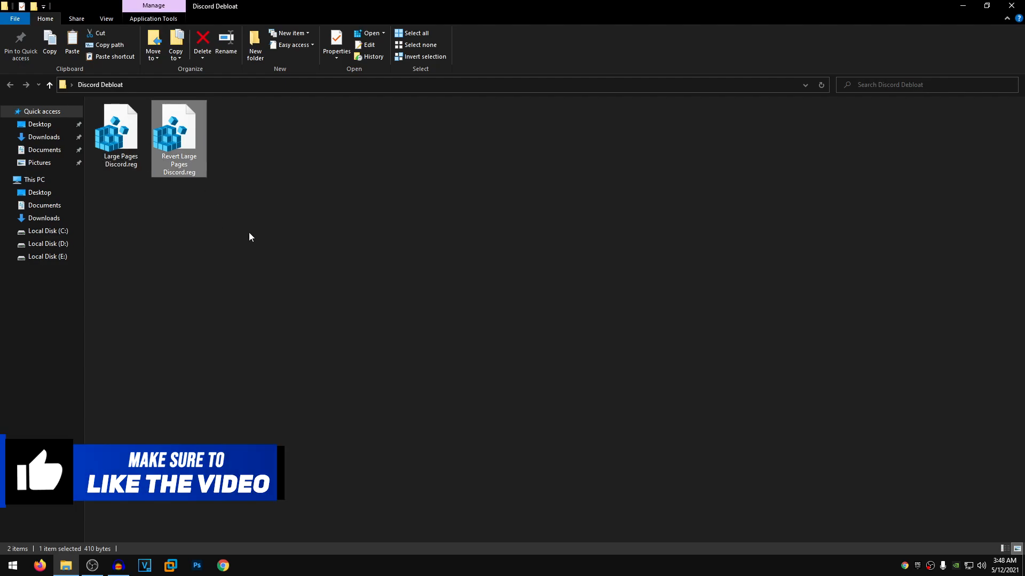
pyautogui.moveTo(232, 239)
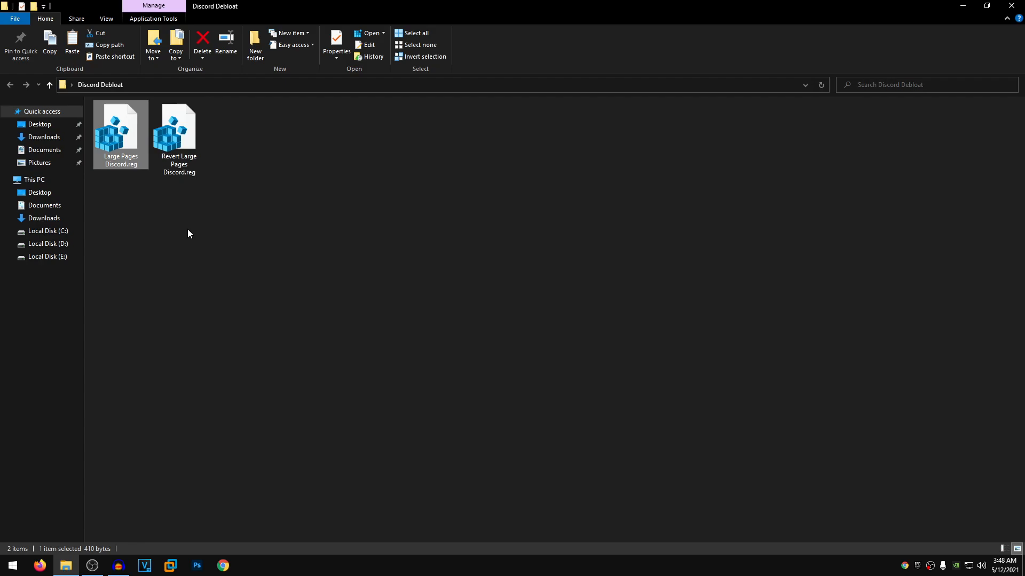
pyautogui.moveTo(224, 253)
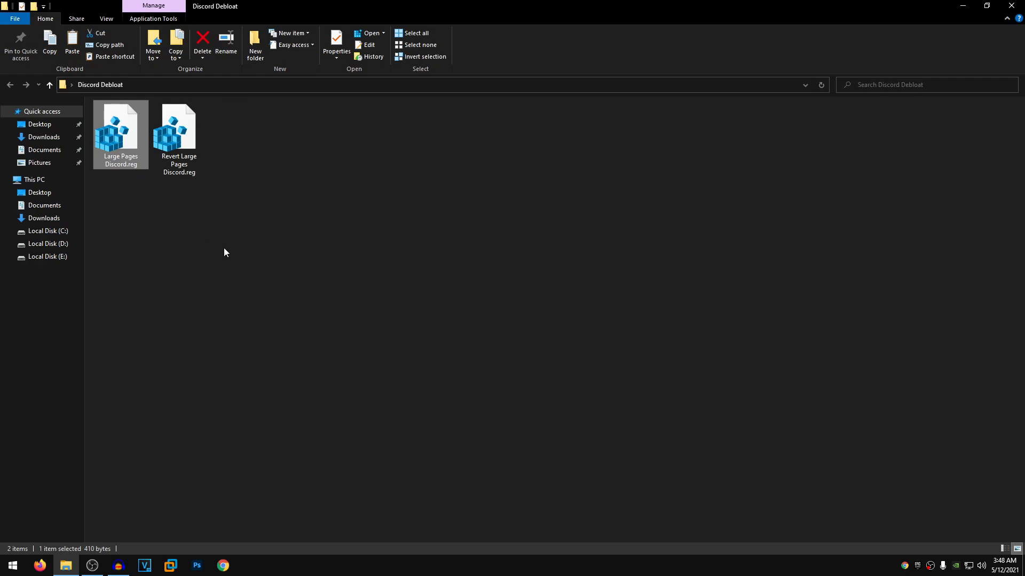
pyautogui.click(284, 242)
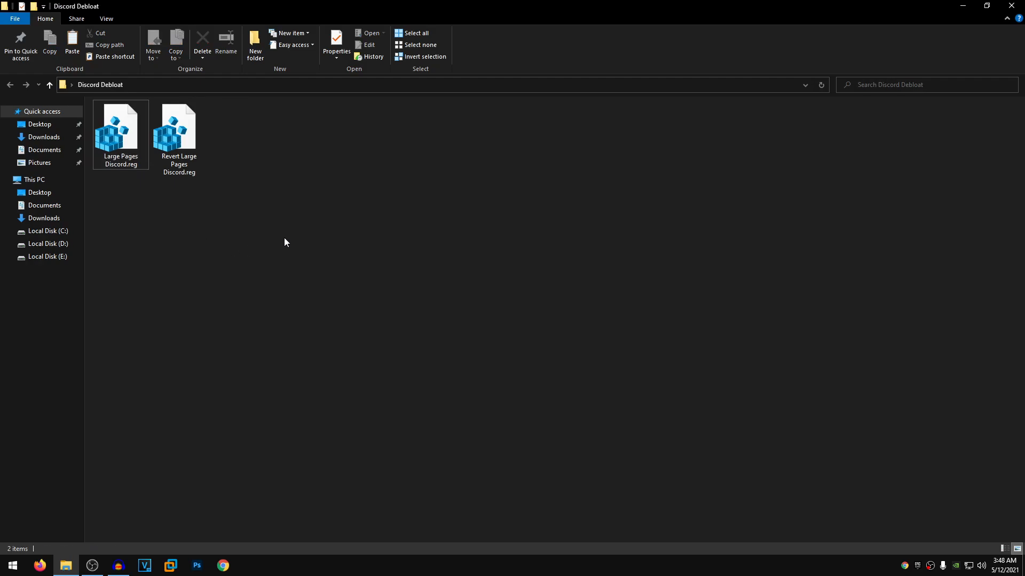
# Step: Merge Large Pages Discord.reg into the registry and acknowledge the success message
pyautogui.click(120, 121)
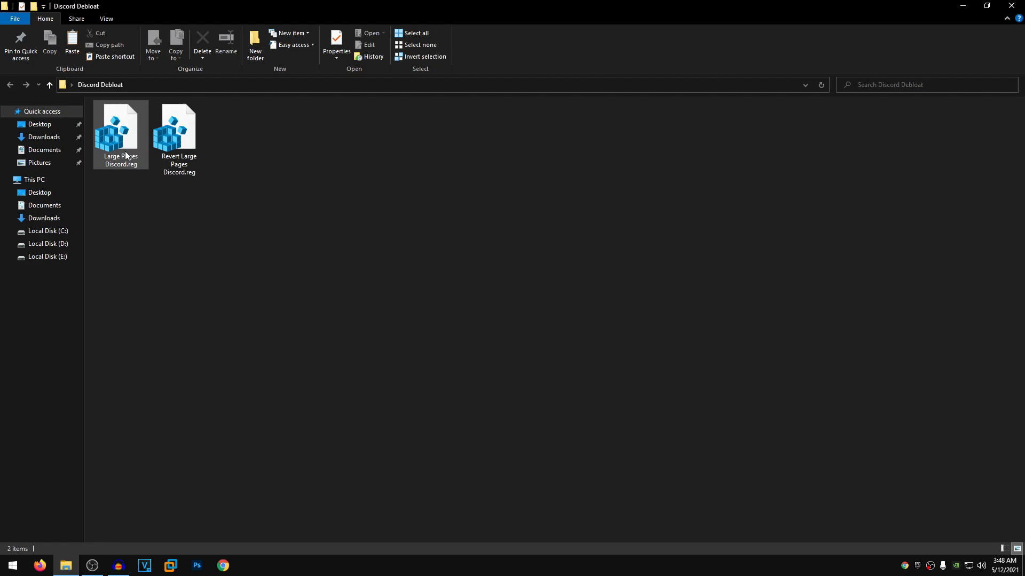
pyautogui.rightClick(120, 127)
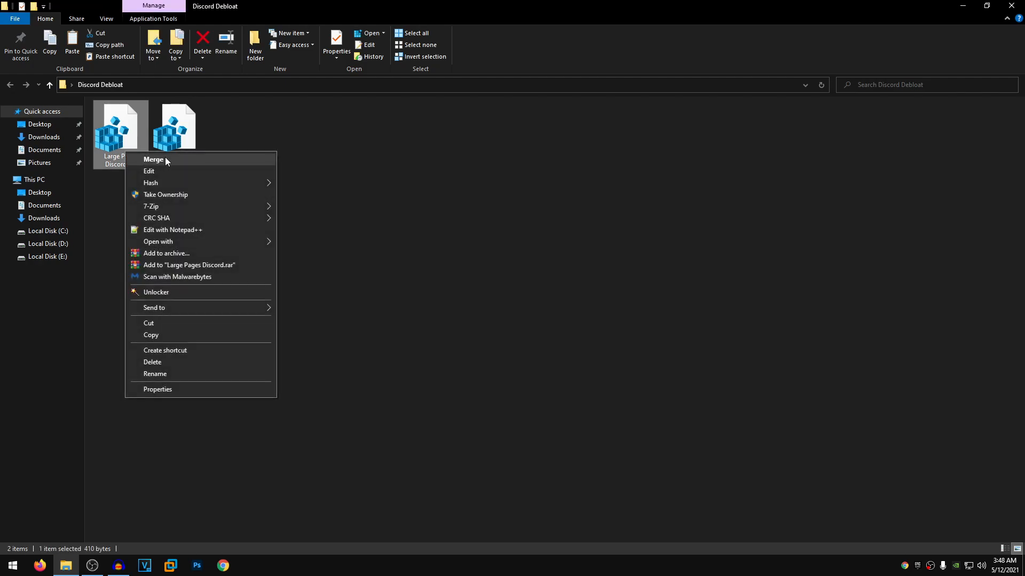
pyautogui.click(153, 160)
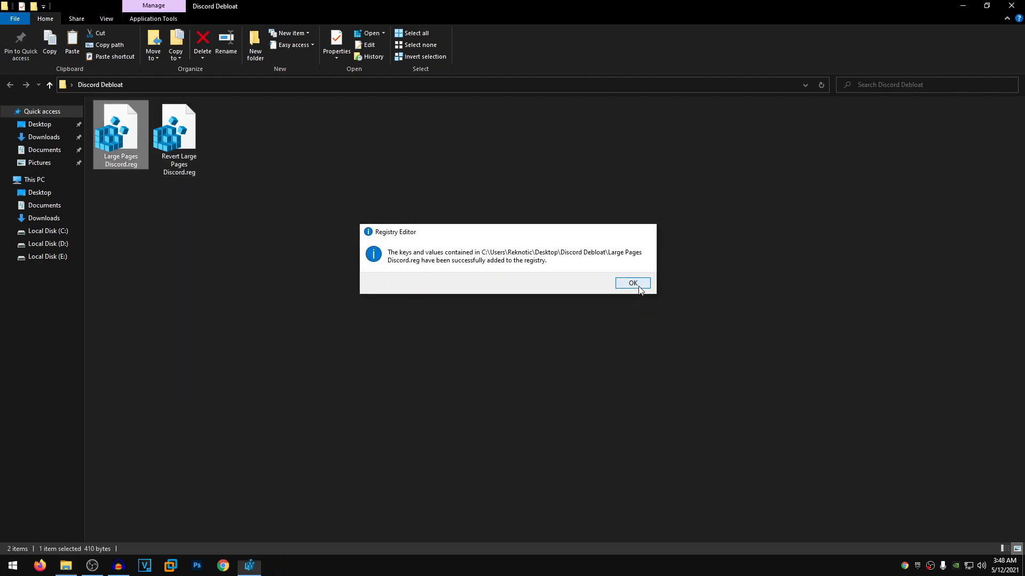
pyautogui.click(632, 283)
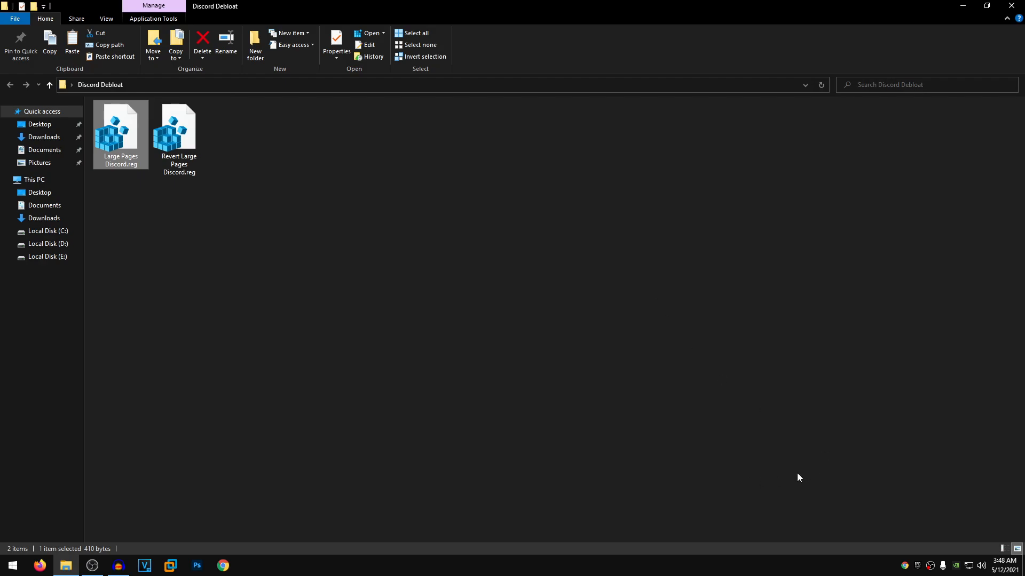
pyautogui.moveTo(602, 411)
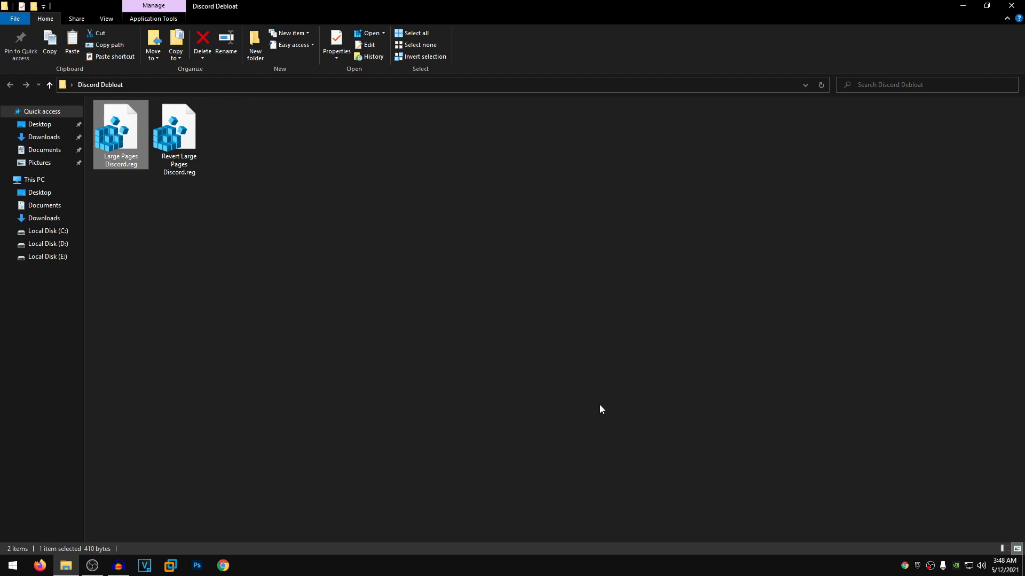
pyautogui.moveTo(594, 410)
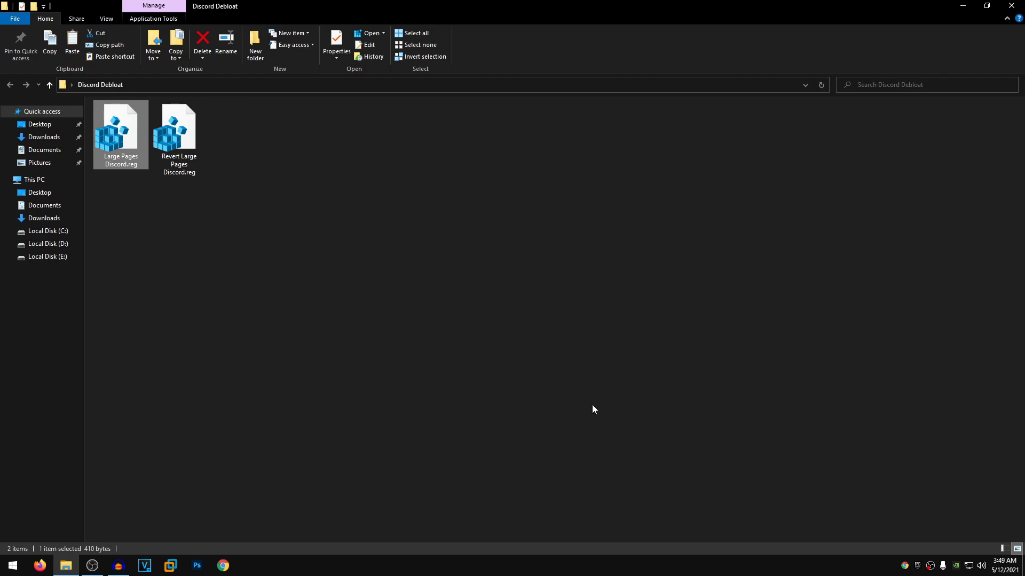
pyautogui.click(179, 128)
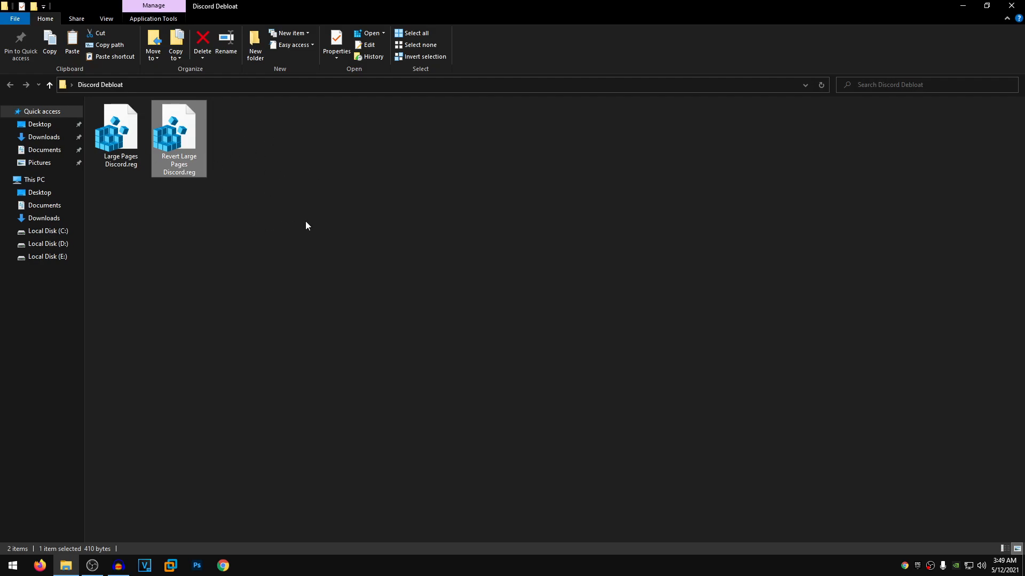
pyautogui.moveTo(247, 236)
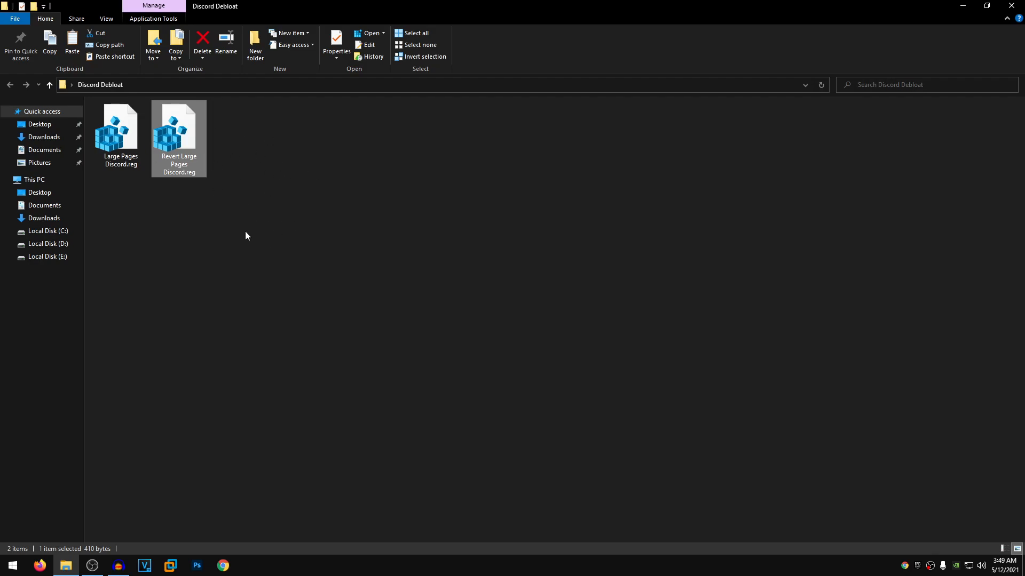